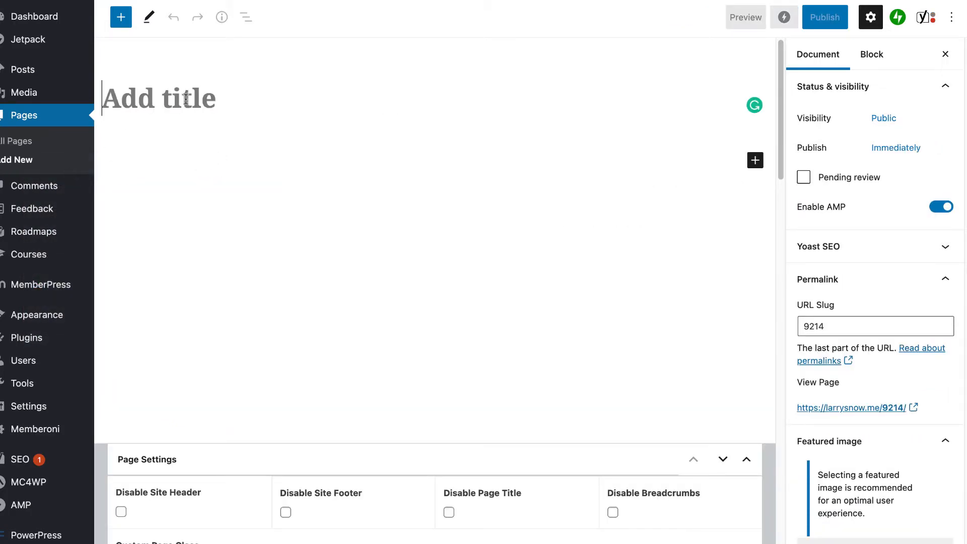
- Title the new page 'Protection Professionals eBook'
type("Protec")
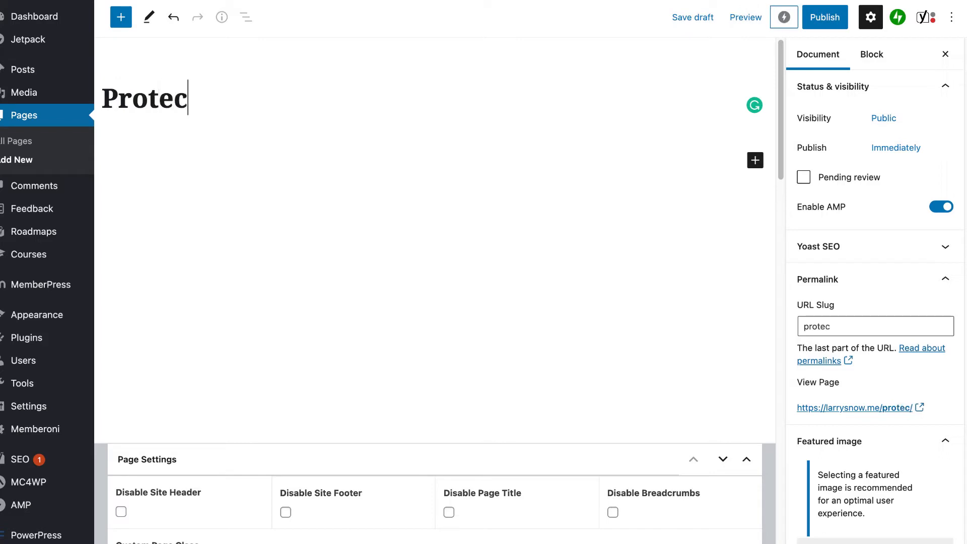
type("tion Profes")
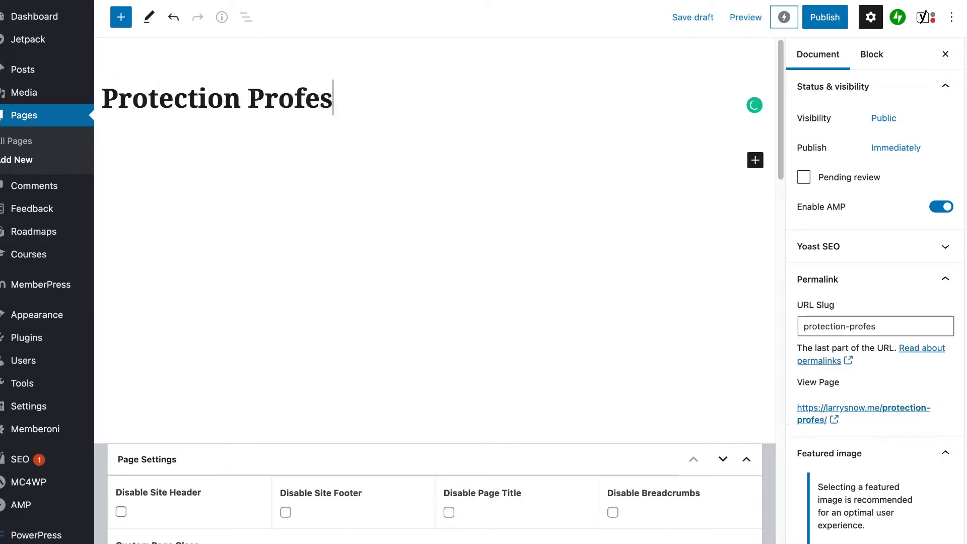
type("sional")
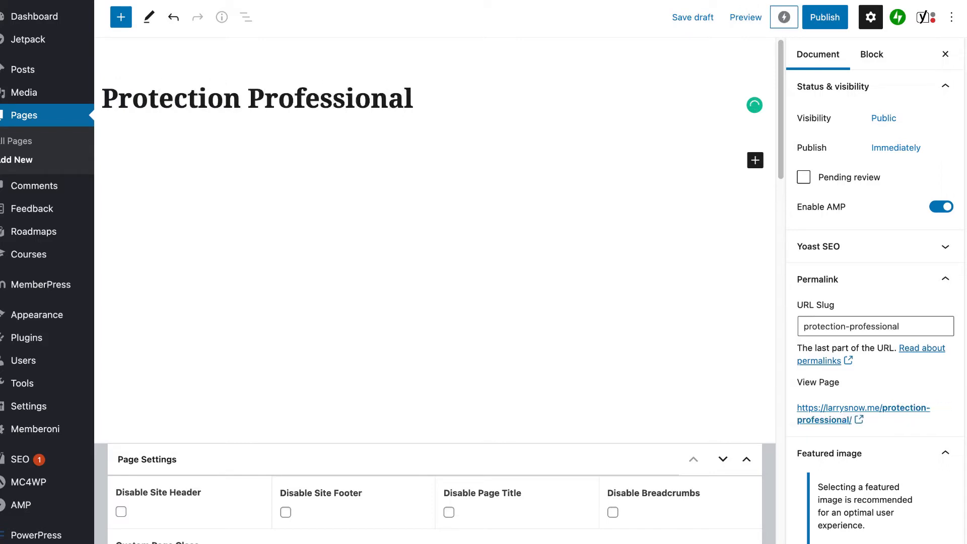
type("s eBook")
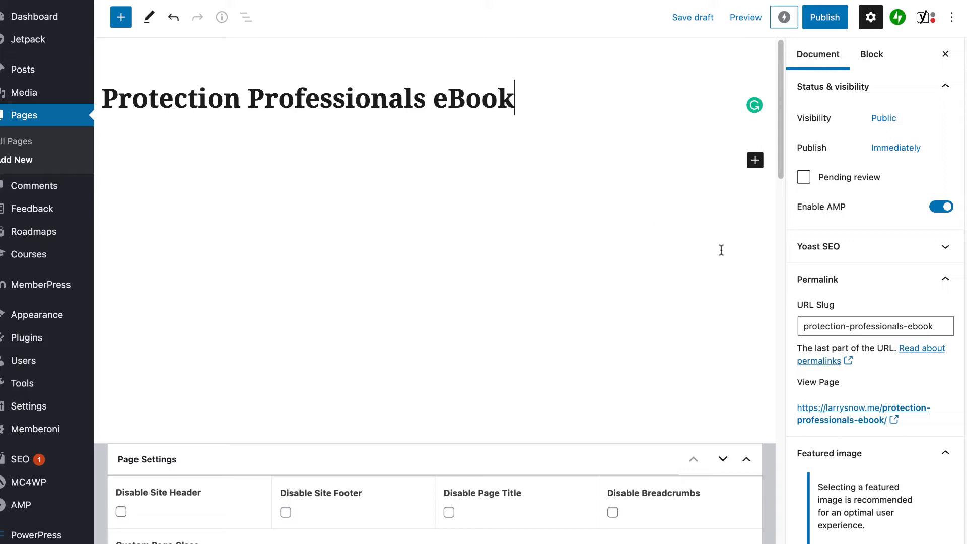
mouse_move(755, 161)
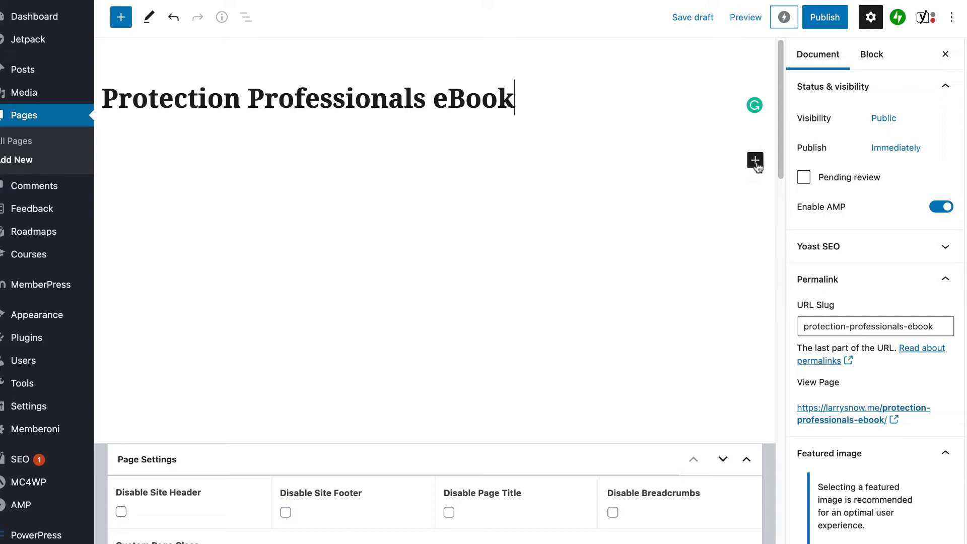
mouse_move(134, 30)
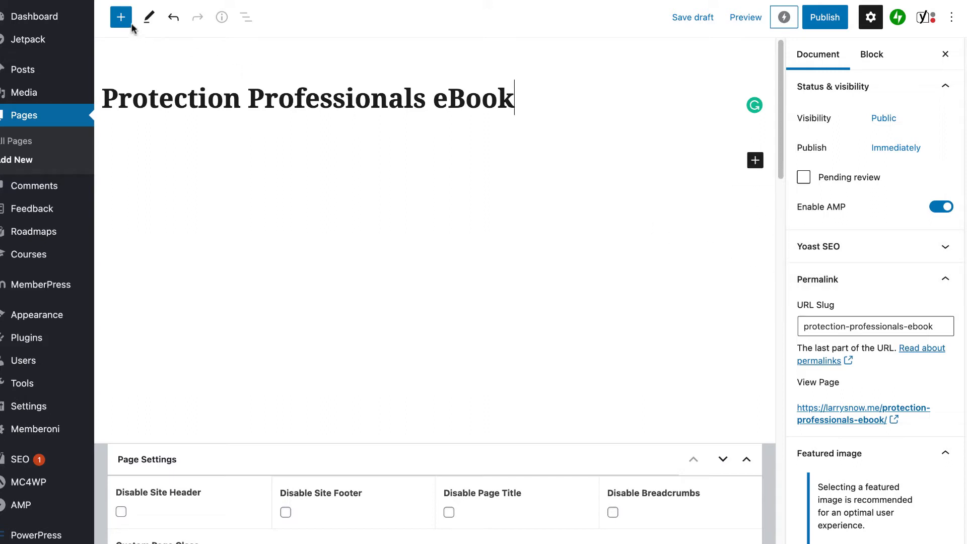
mouse_move(120, 17)
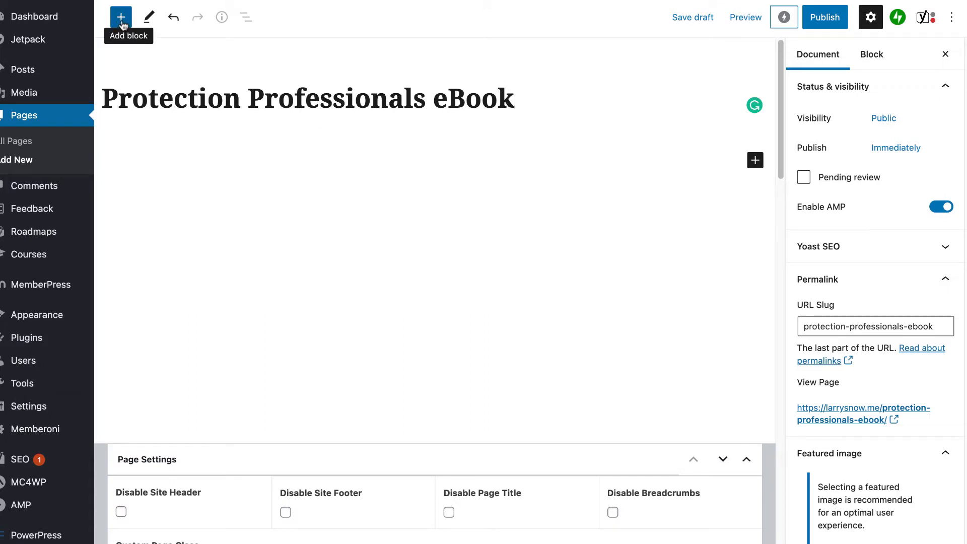
mouse_move(702, 161)
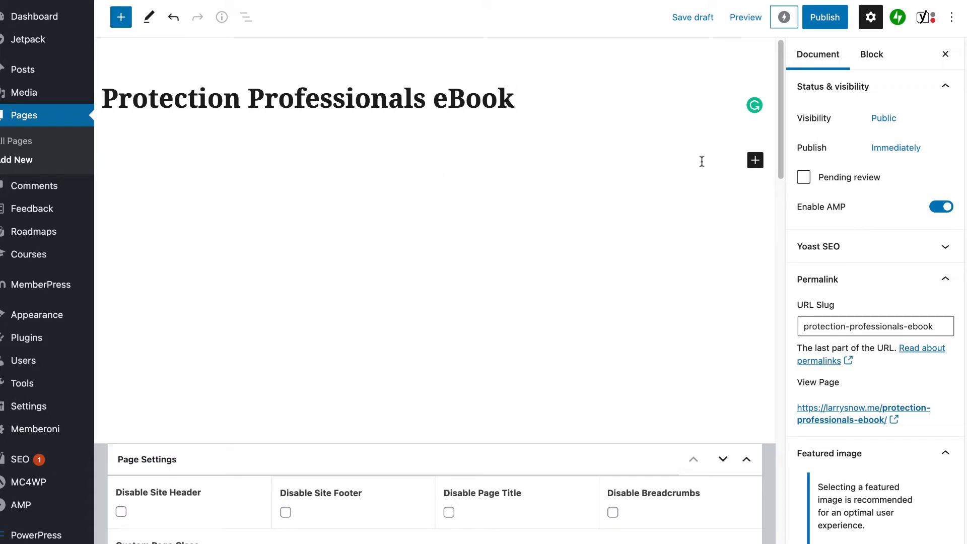
mouse_move(755, 160)
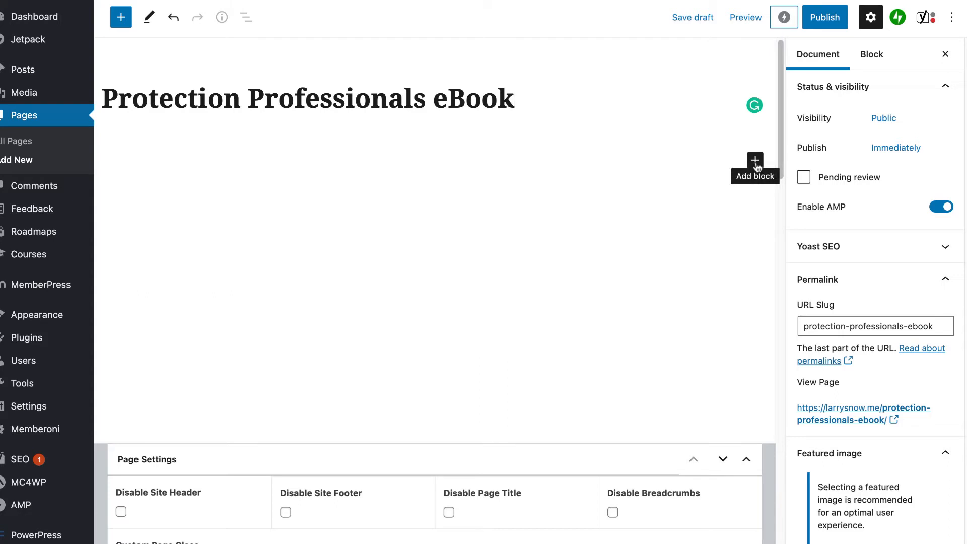
- Insert a Columns block using the 33 / 33 / 33 three-column variation
left_click(755, 160)
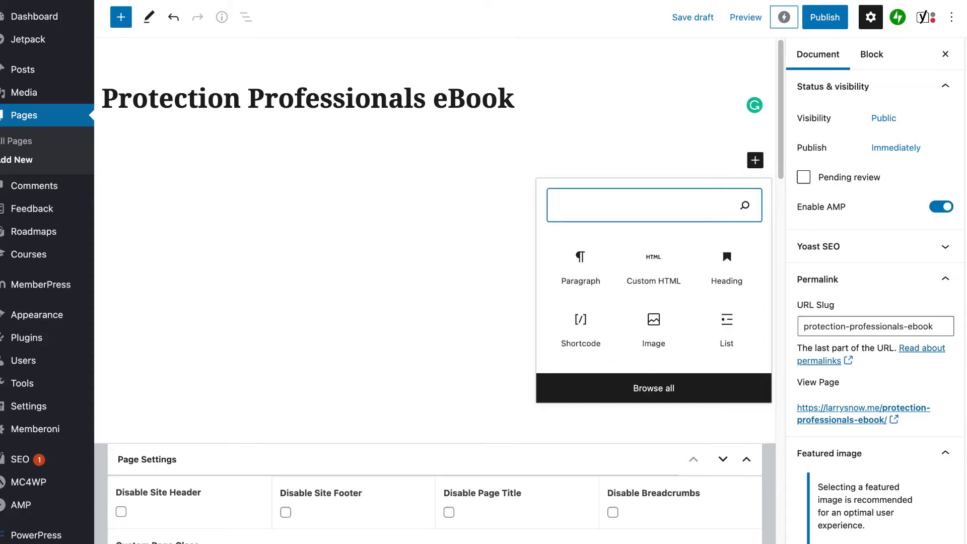
type("colum")
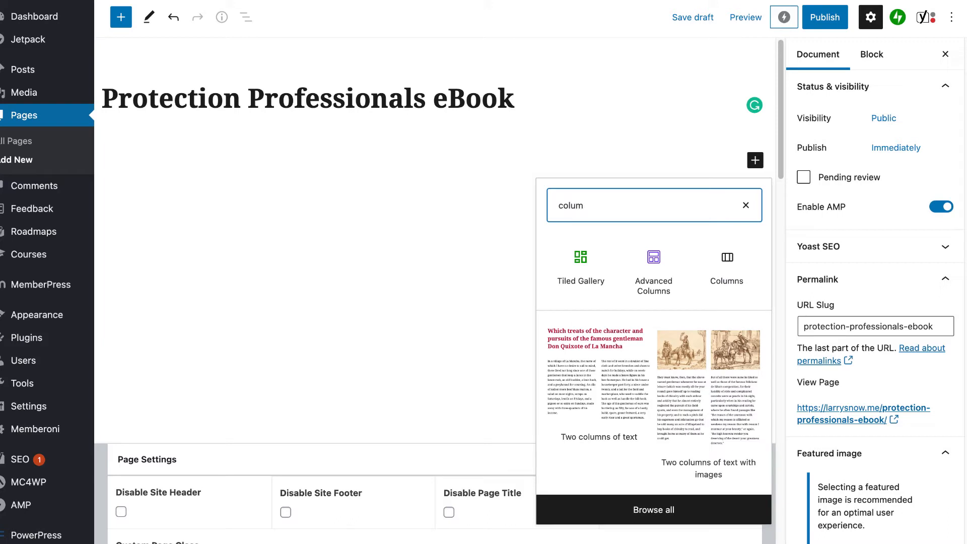
mouse_move(631, 268)
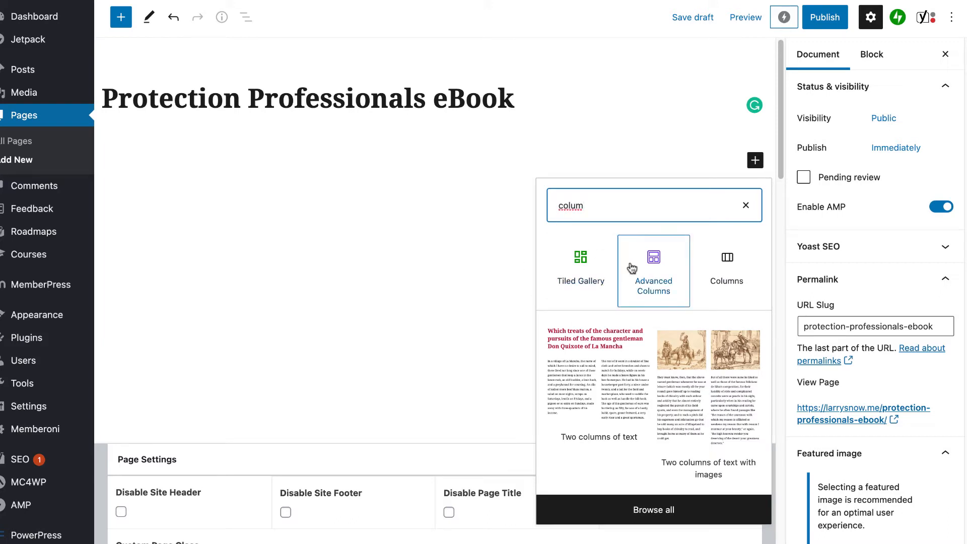
mouse_move(675, 279)
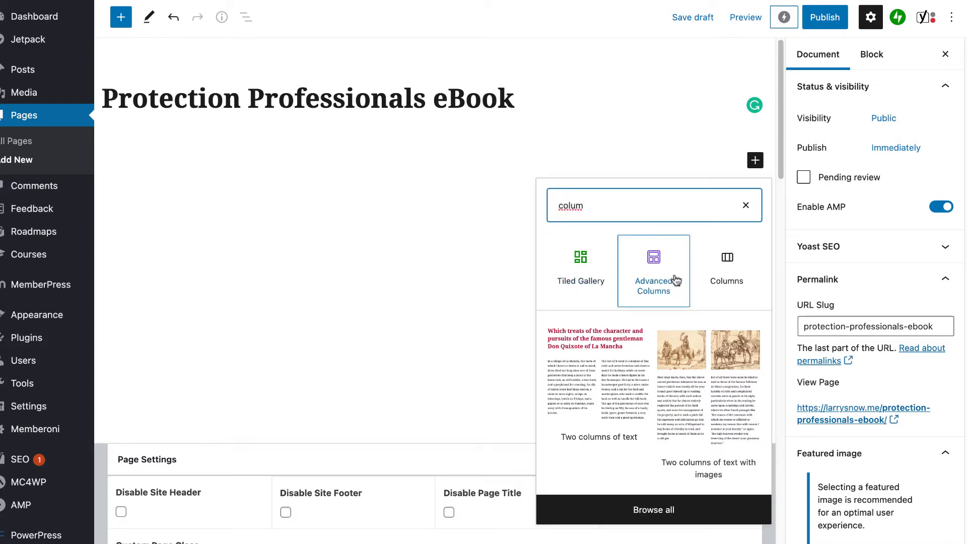
mouse_move(726, 265)
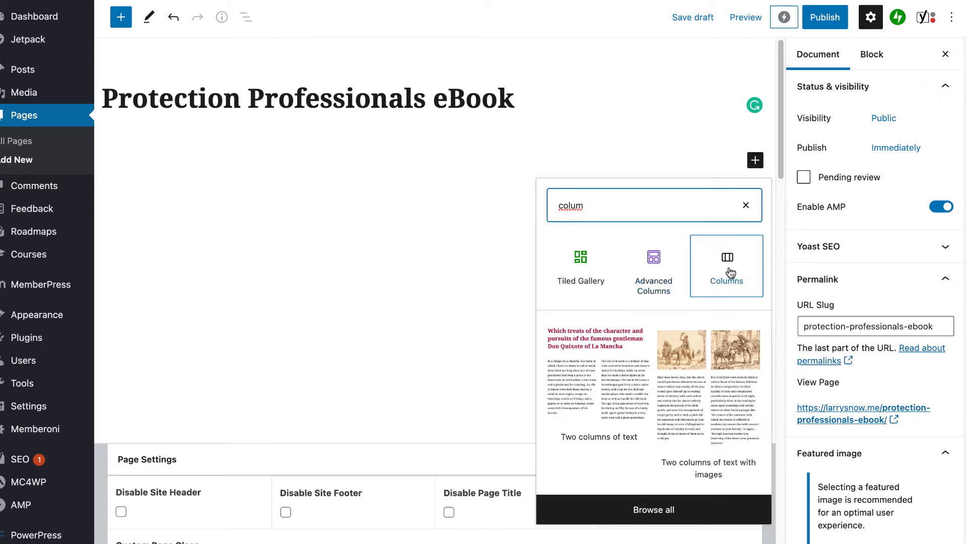
mouse_move(728, 262)
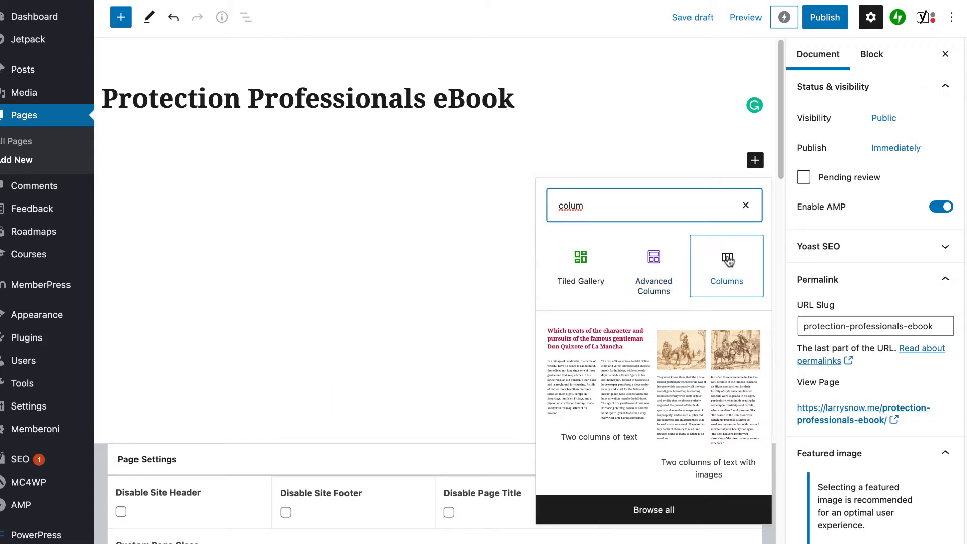
left_click(726, 266)
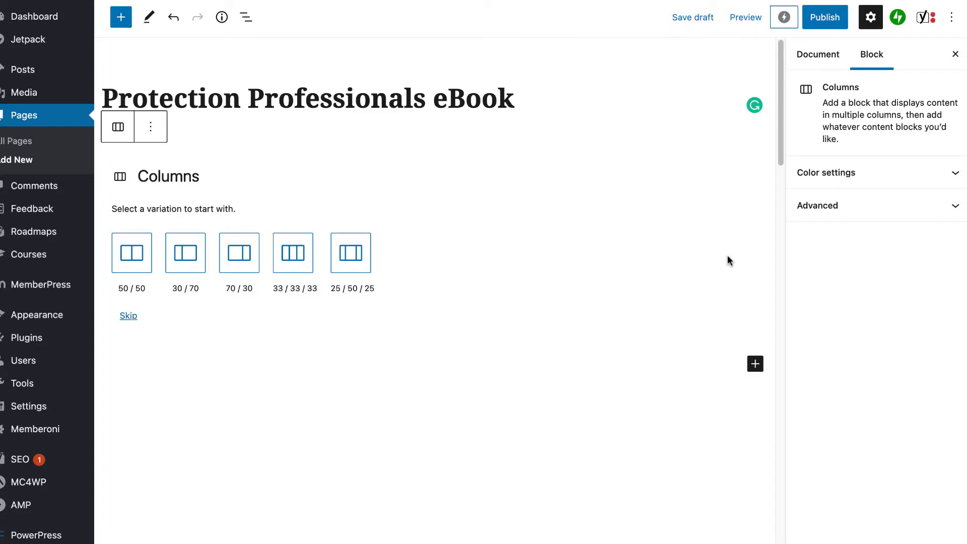
mouse_move(726, 261)
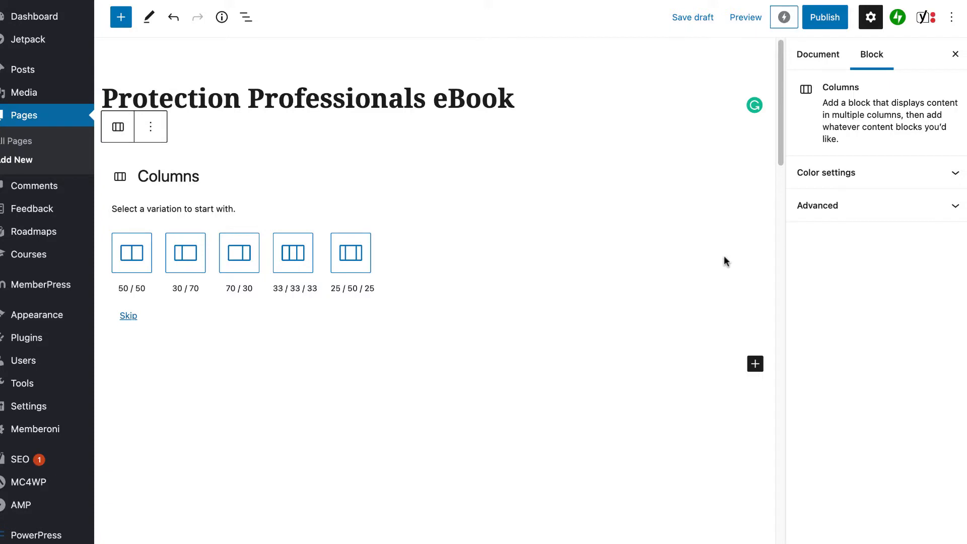
mouse_move(313, 291)
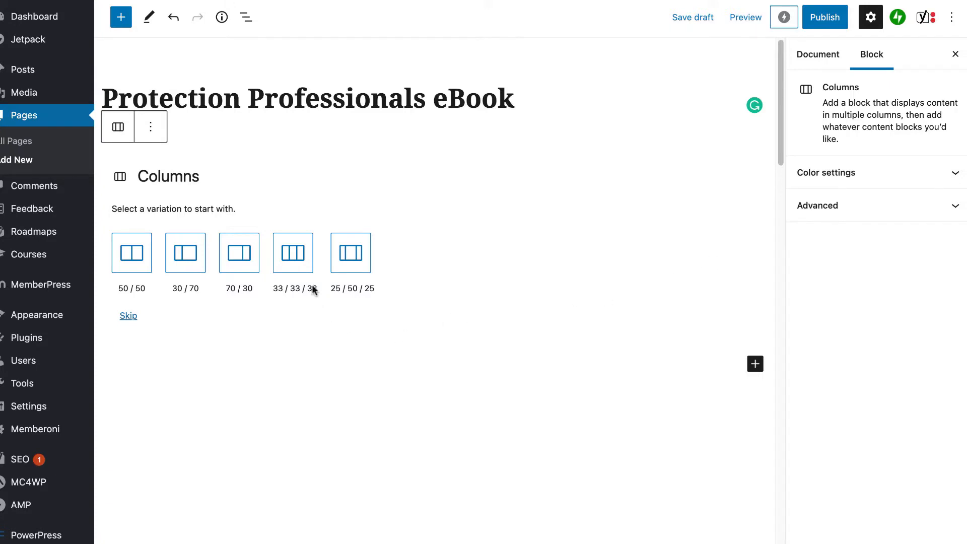
mouse_move(292, 252)
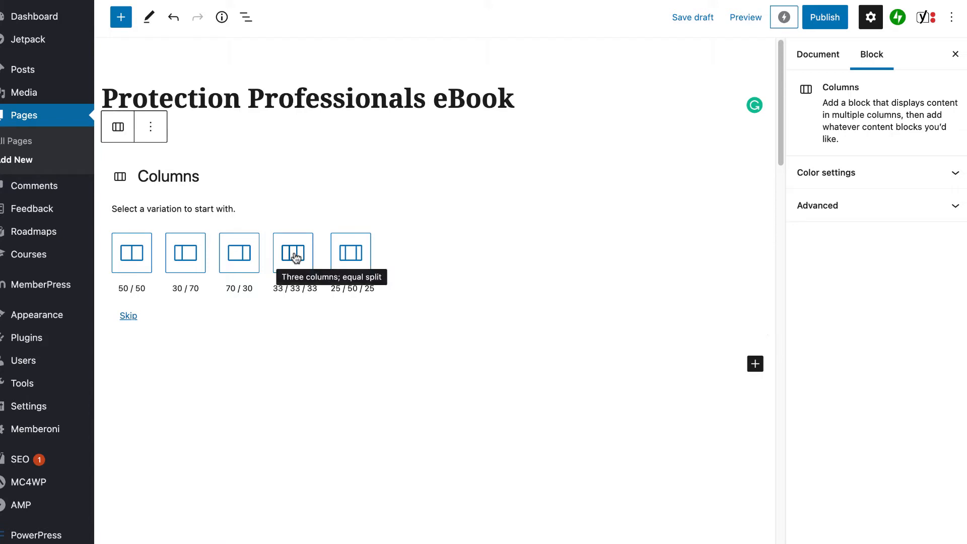
left_click(293, 253)
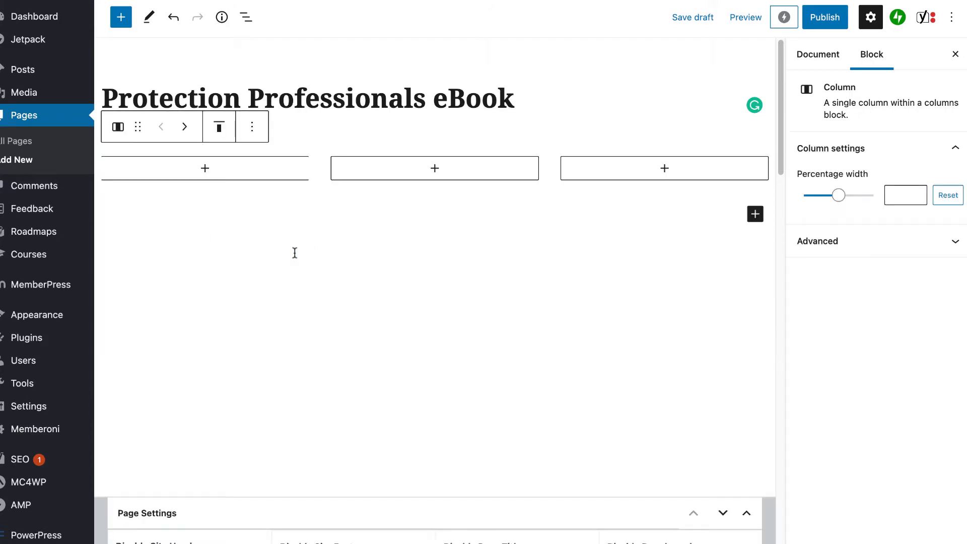
mouse_move(332, 248)
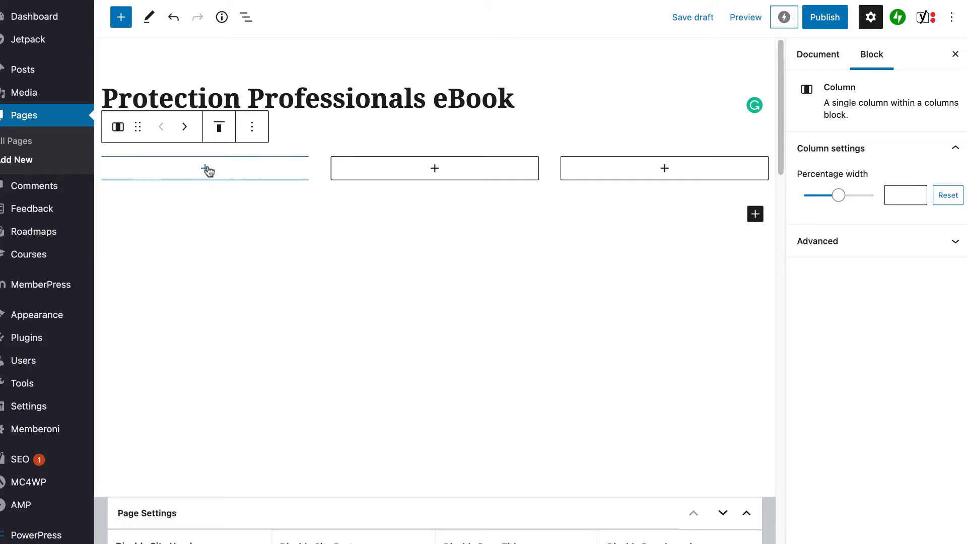
mouse_move(205, 168)
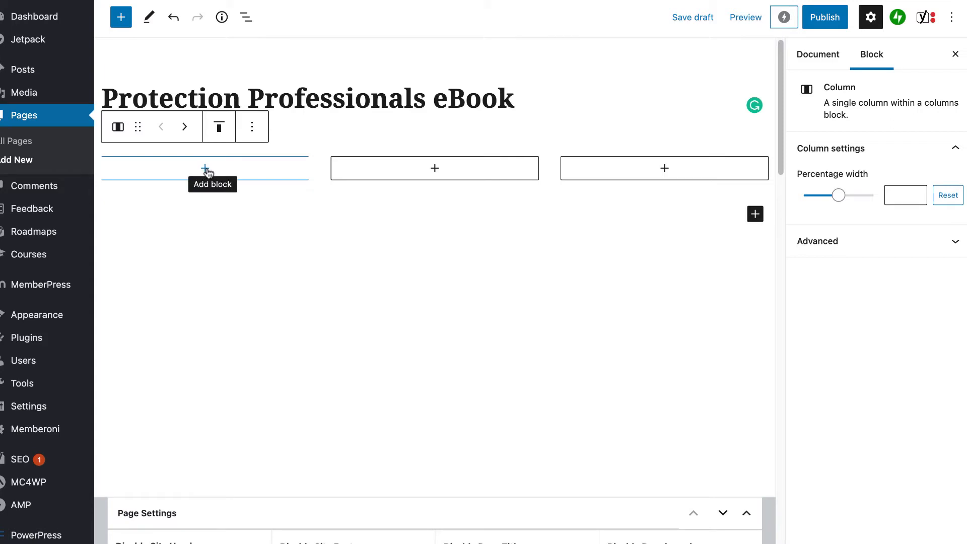
- Insert an empty Image block into the first column
left_click(205, 168)
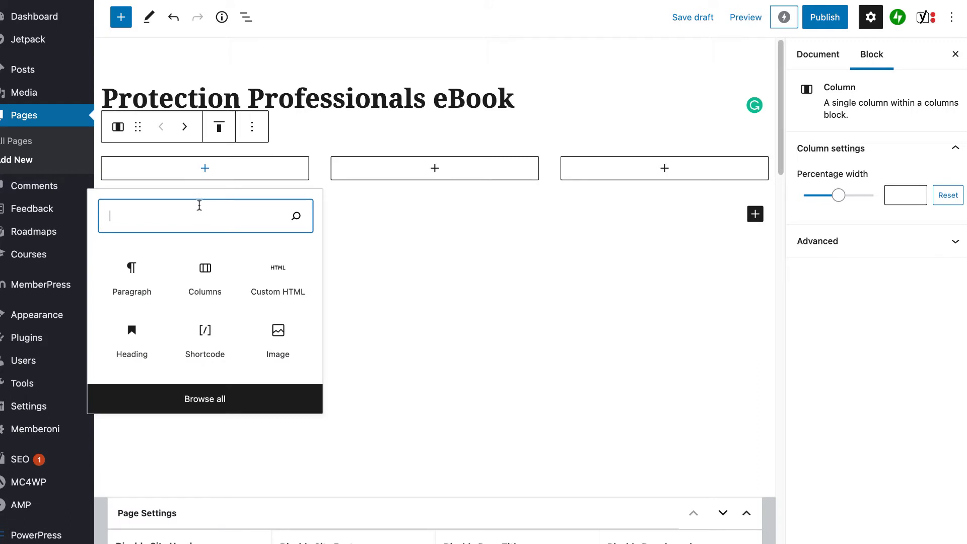
type("mage")
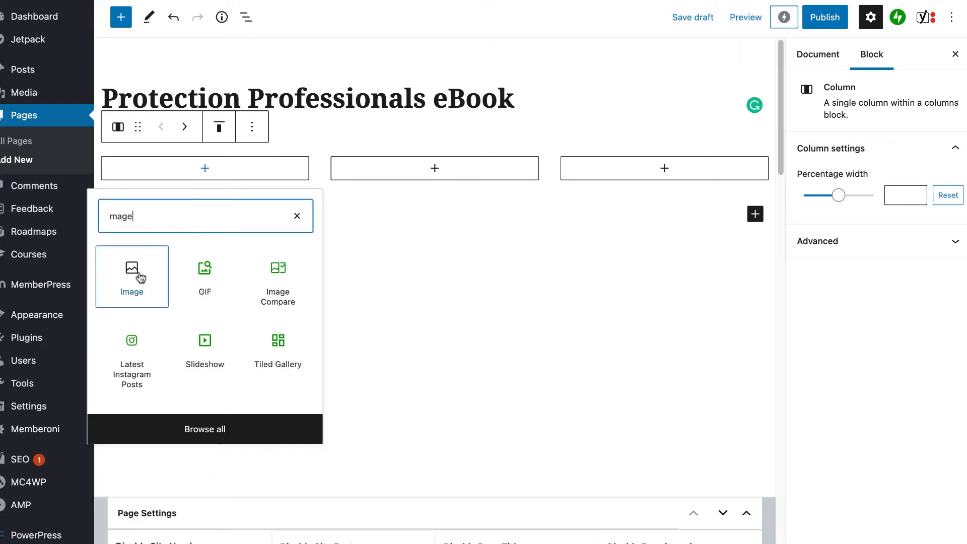
left_click(132, 277)
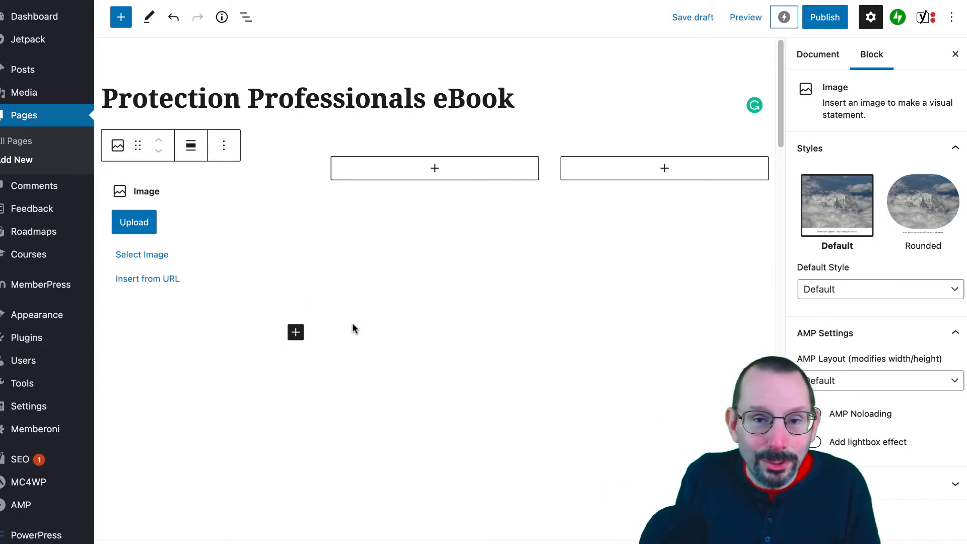
mouse_move(410, 377)
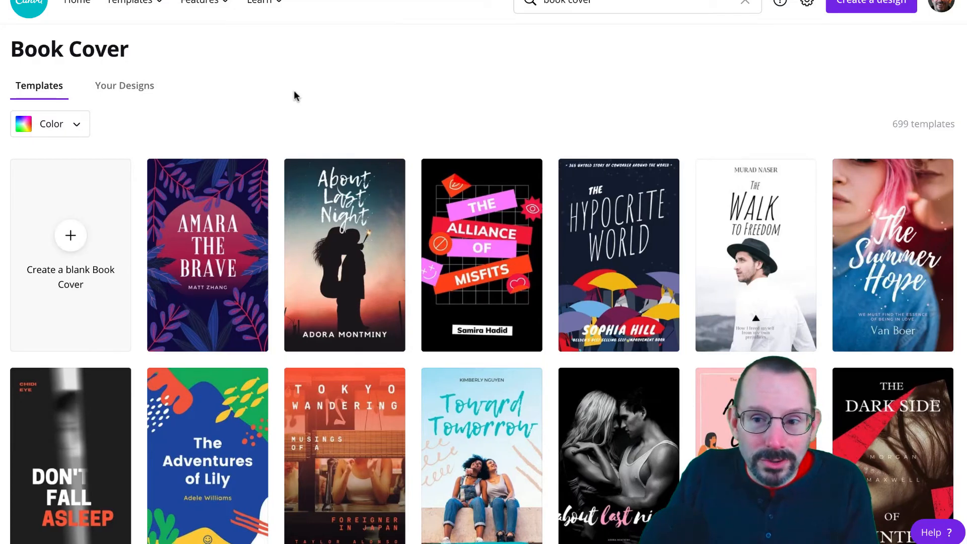
mouse_move(337, 107)
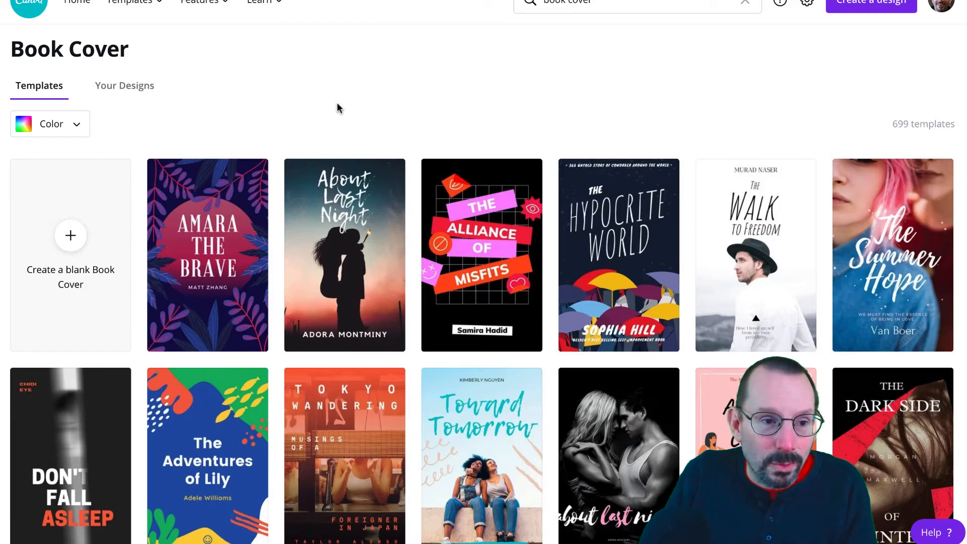
mouse_move(176, 147)
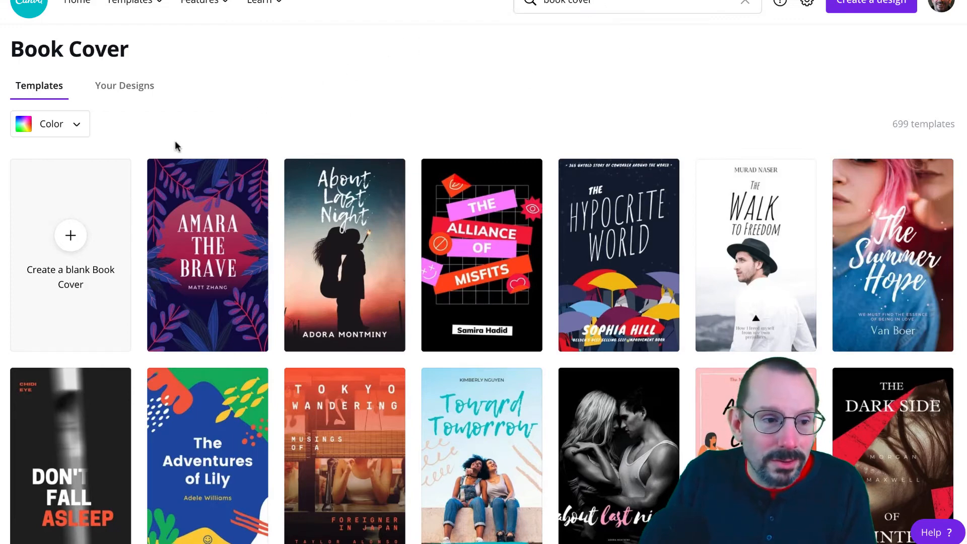
- Create a blank Book Cover design from the Canva templates page
scroll("down", 3)
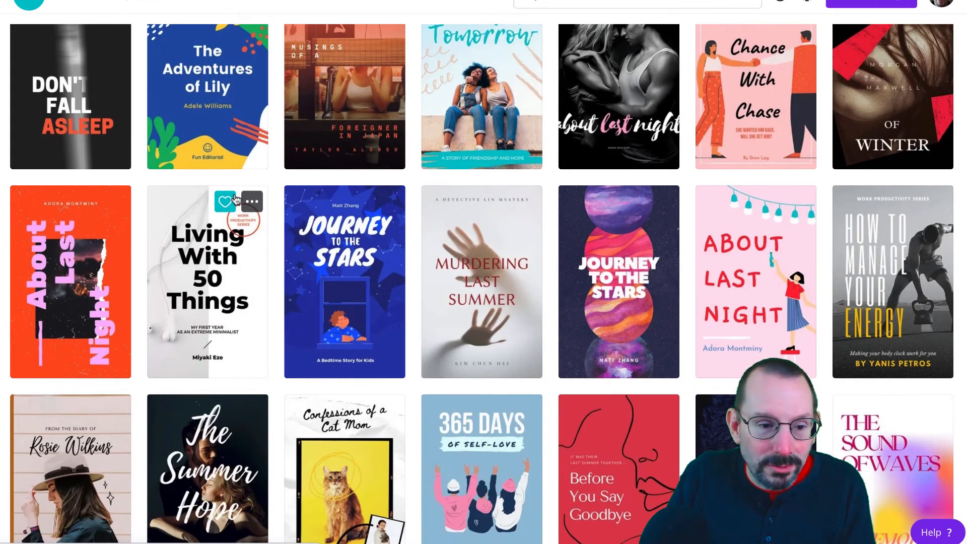
scroll("up", 3)
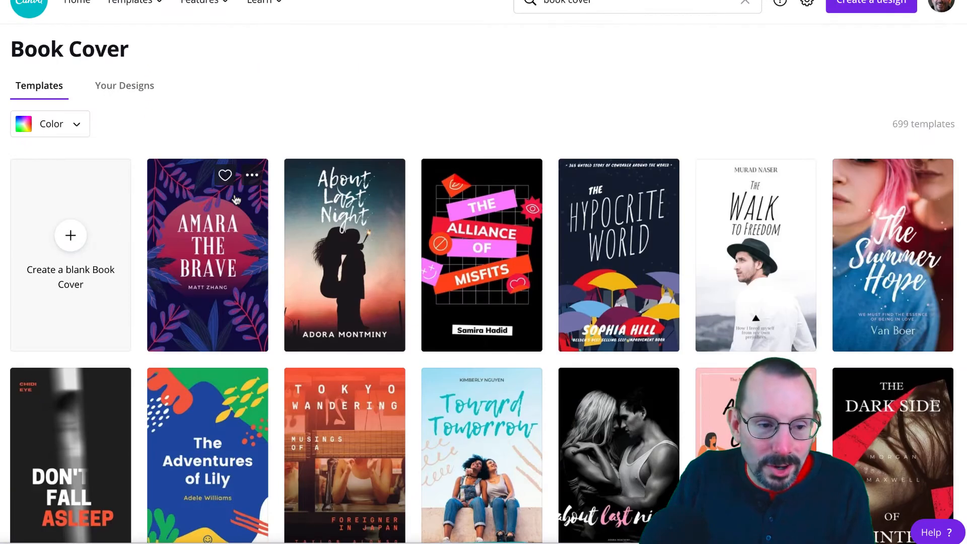
mouse_move(108, 234)
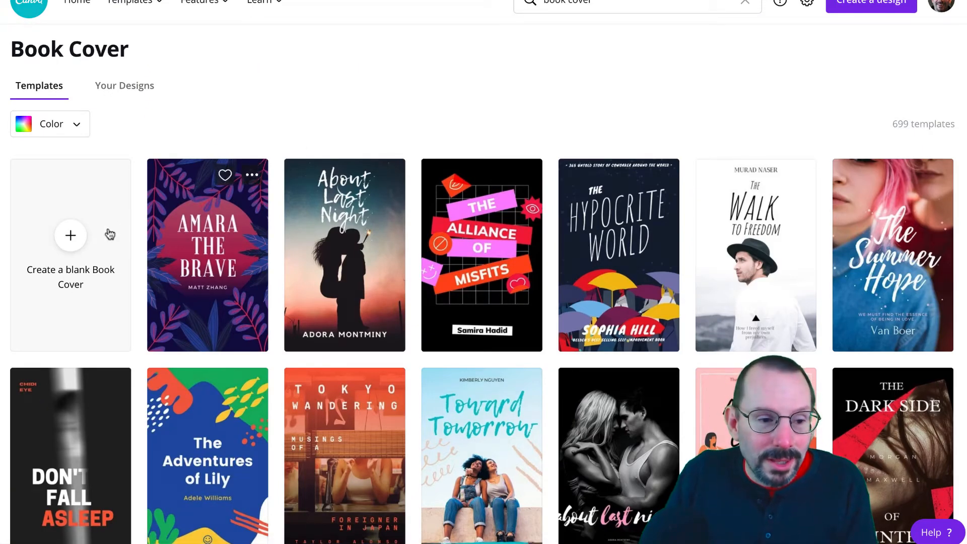
left_click(71, 235)
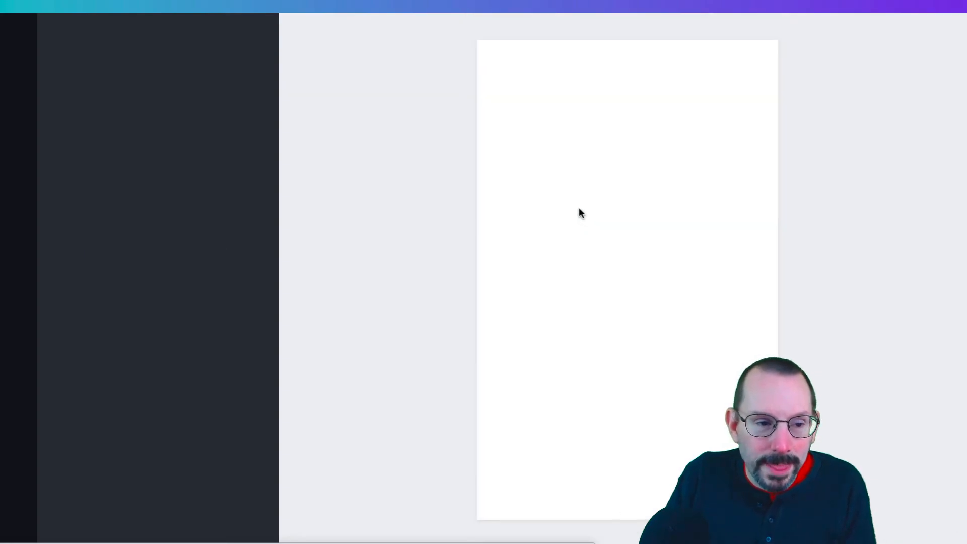
- Search the template library for 'business' and apply a Business Book Cover template
left_click(13, 33)
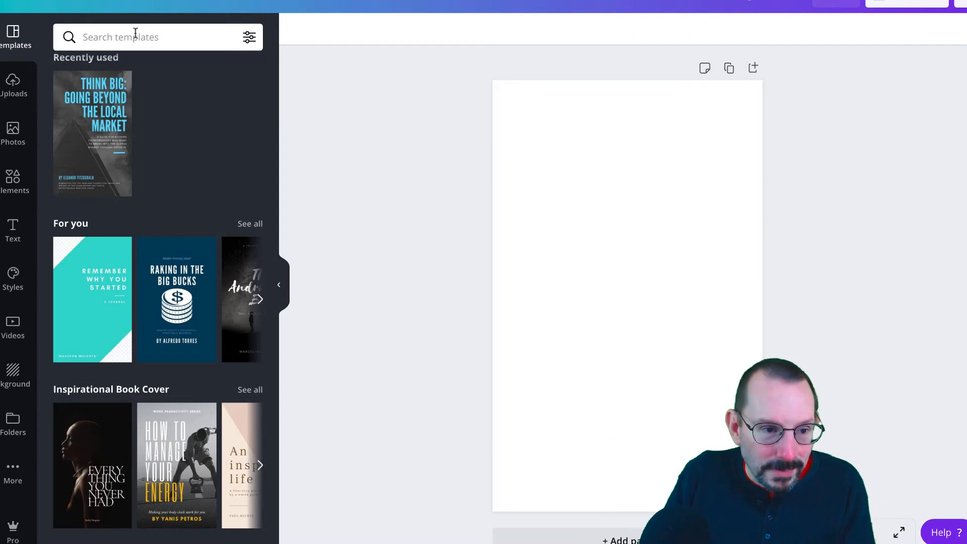
type("business")
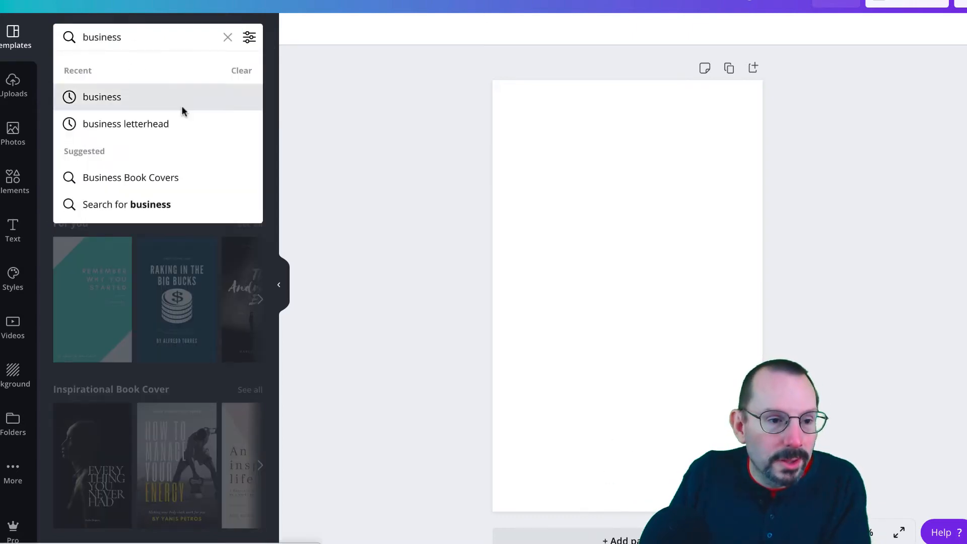
left_click(101, 96)
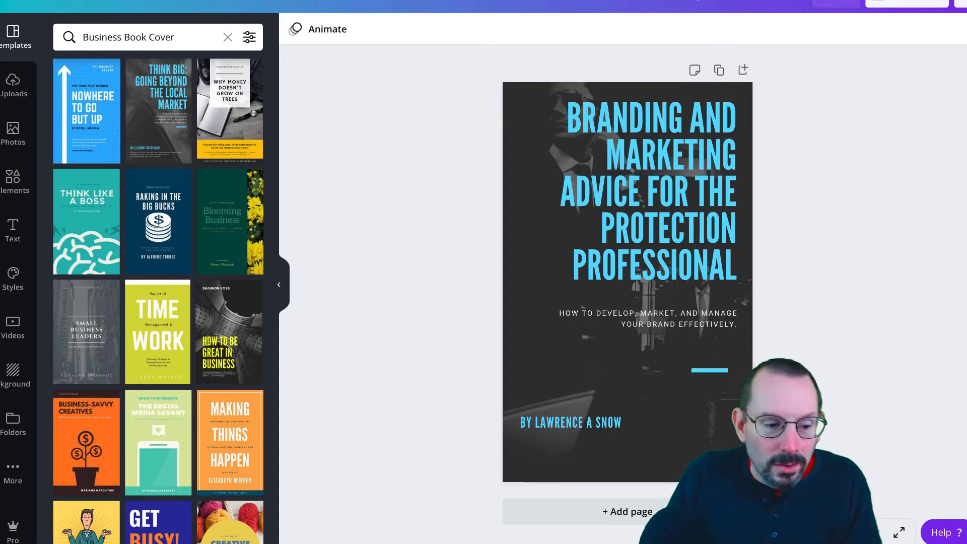
mouse_move(901, 293)
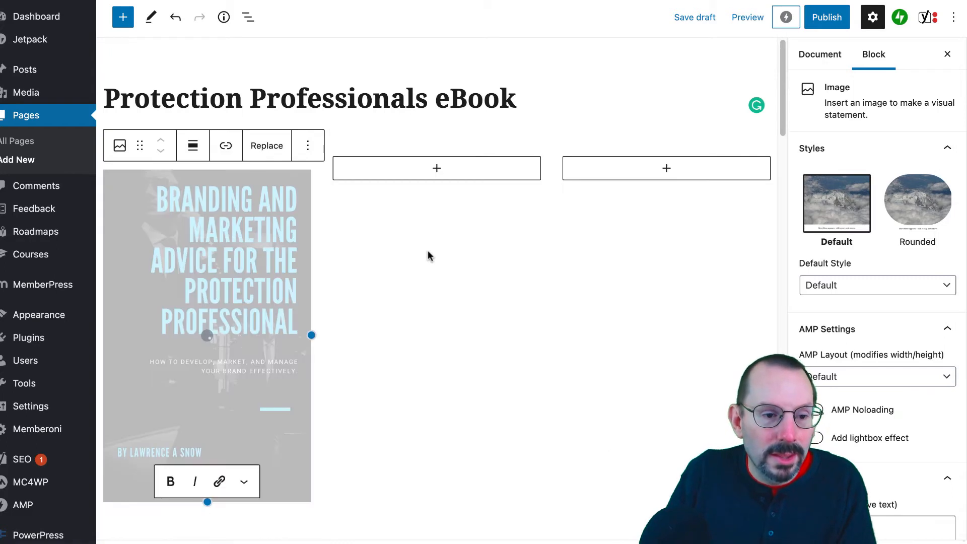
mouse_move(474, 362)
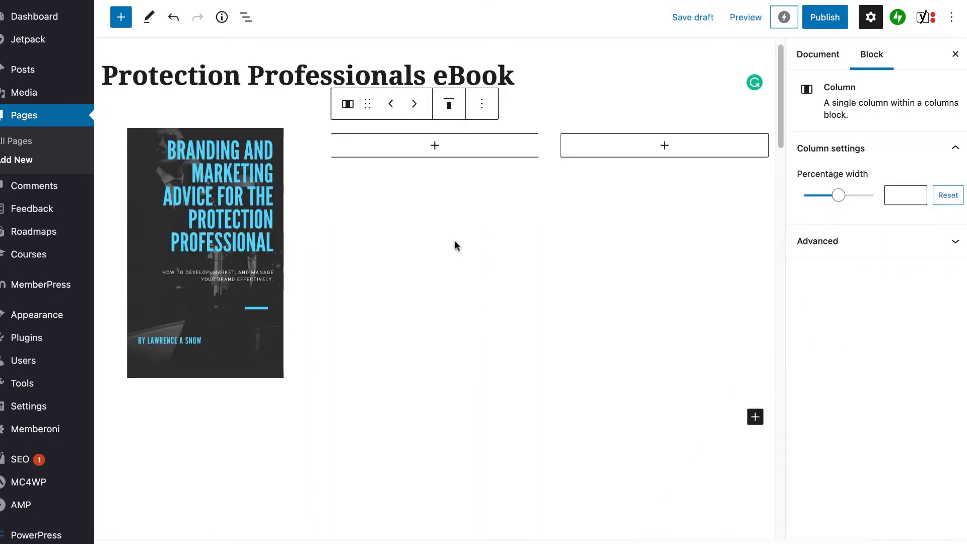
mouse_move(464, 247)
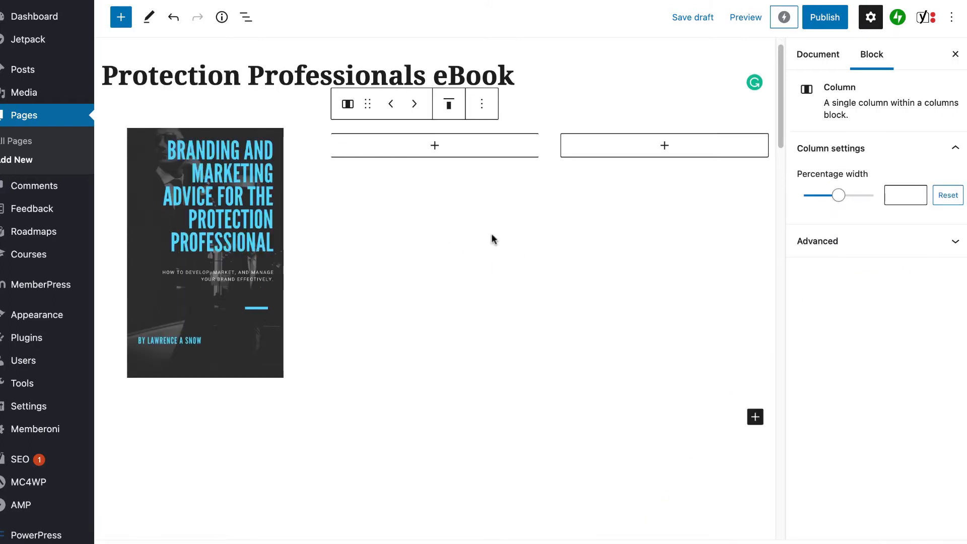
mouse_move(434, 145)
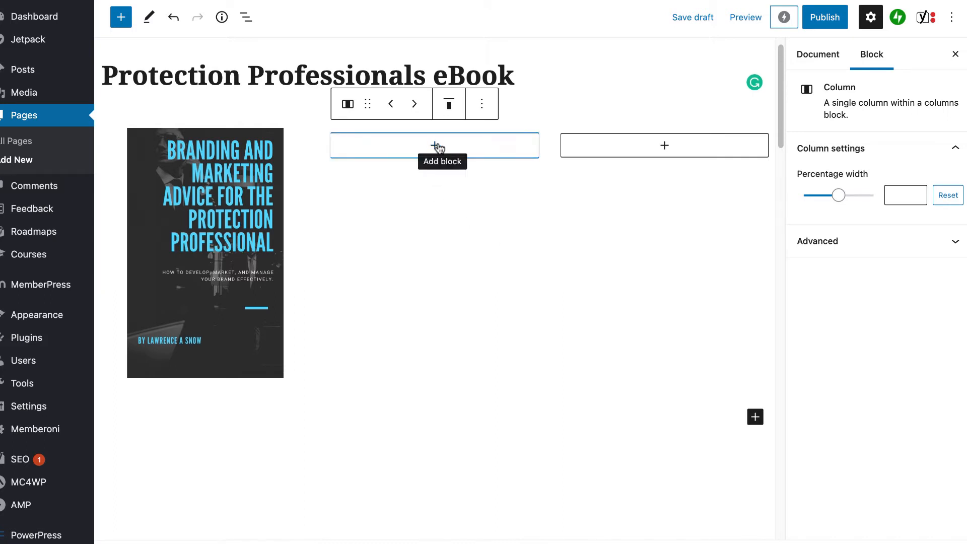
- Add a Paragraph block to the middle column for the 24-page eBook description
left_click(434, 146)
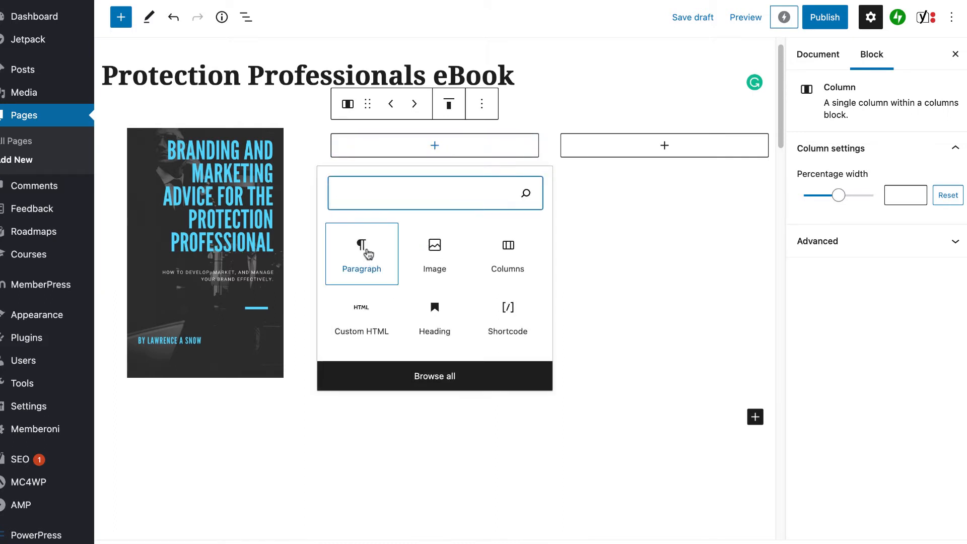
left_click(360, 253)
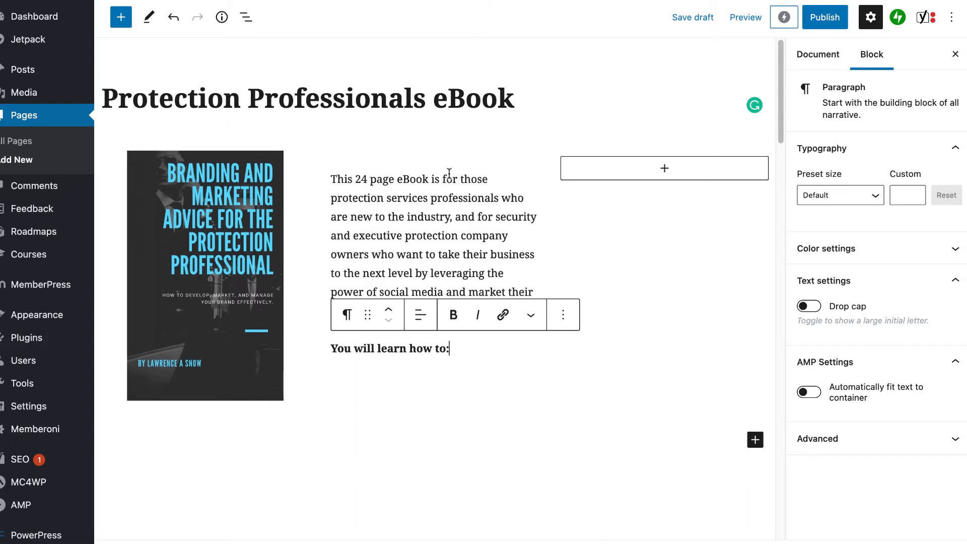
mouse_move(522, 384)
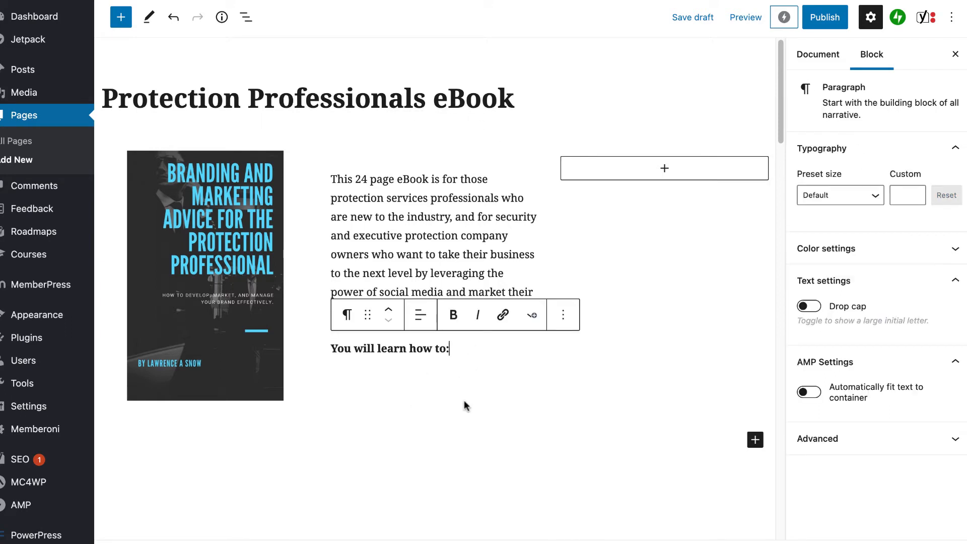
- Insert a List block below the description for the 'Determine Your Brand' learning points
key("enter")
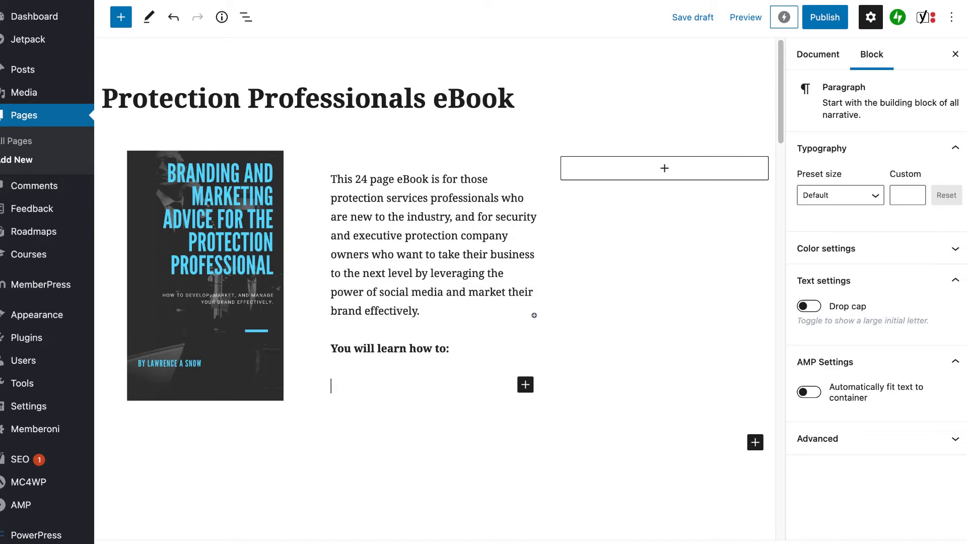
mouse_move(194, 16)
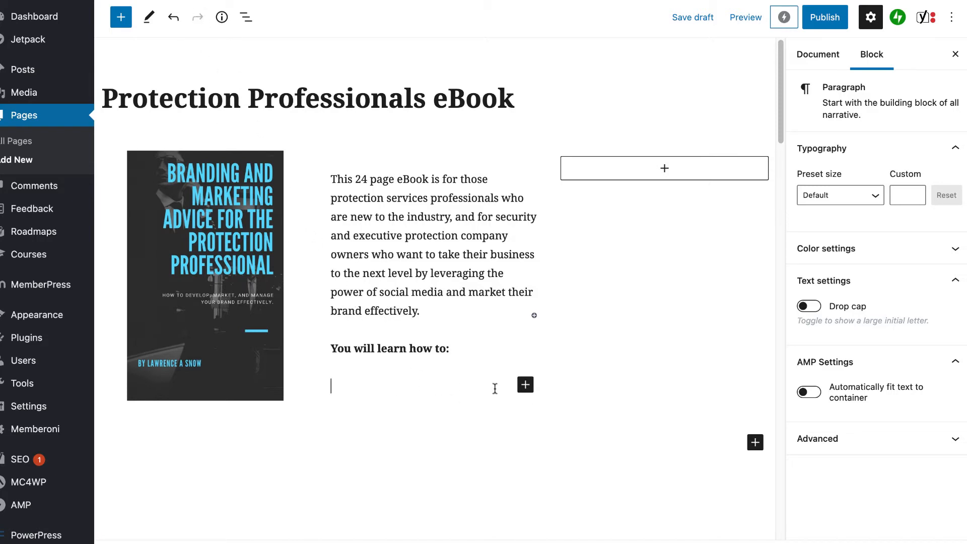
left_click(526, 385)
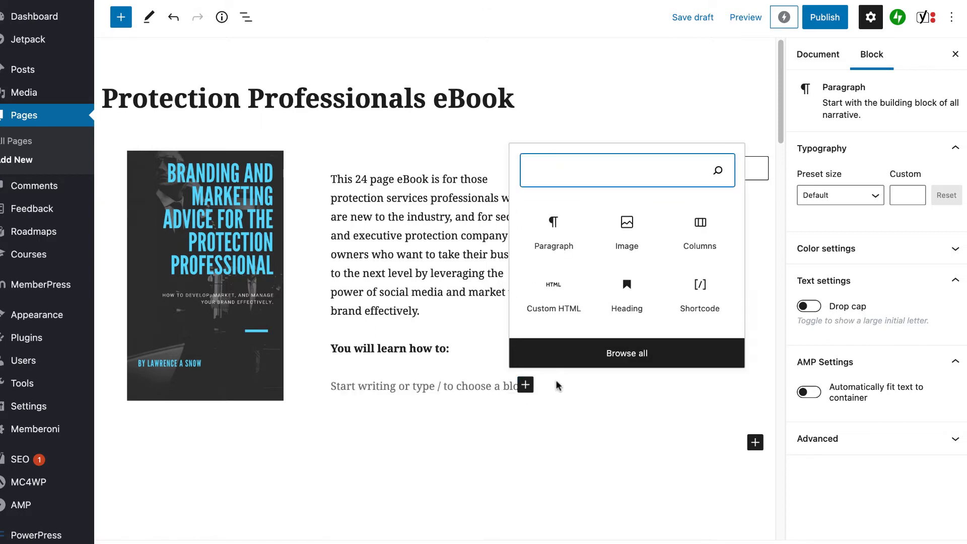
type("lis")
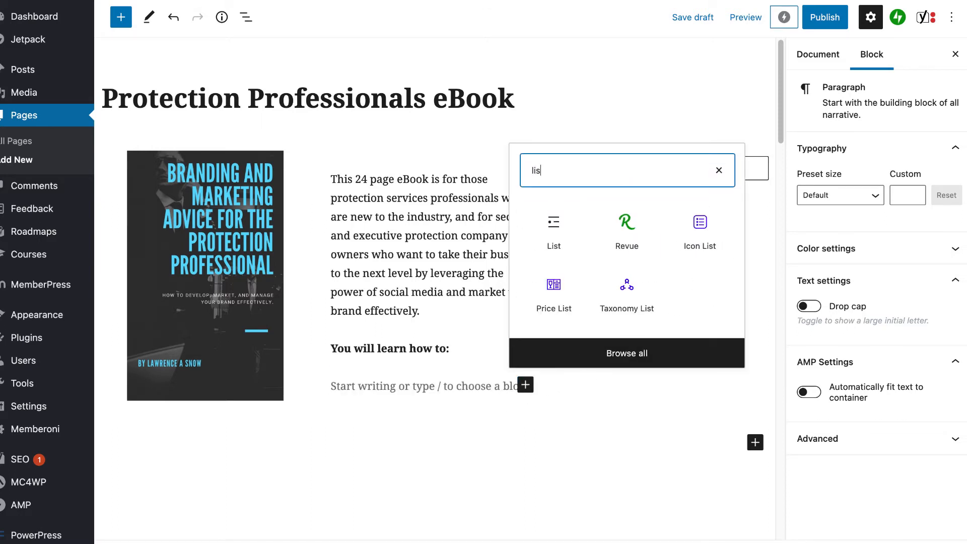
left_click(553, 222)
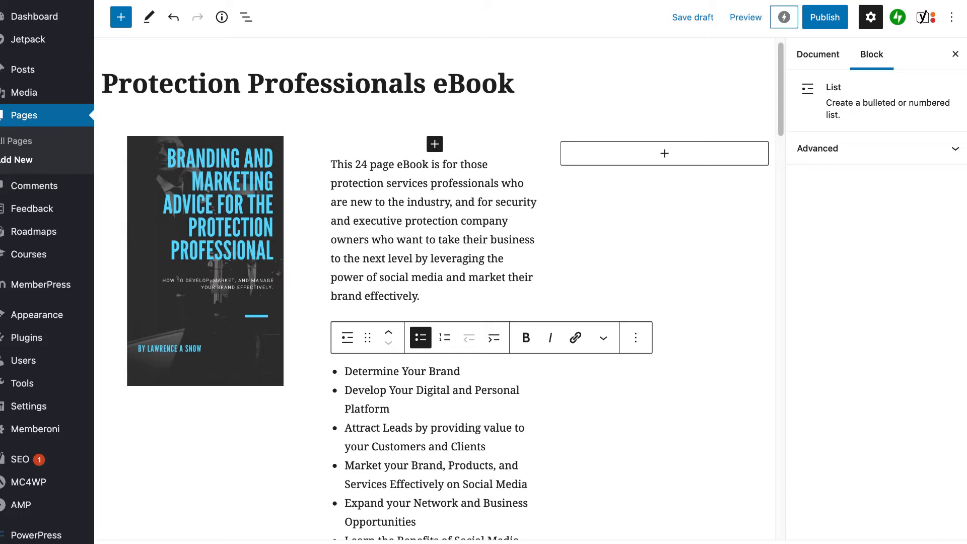
- Finish the bullet list and start a Paragraph in the right column for the sign-up headline
left_click(817, 55)
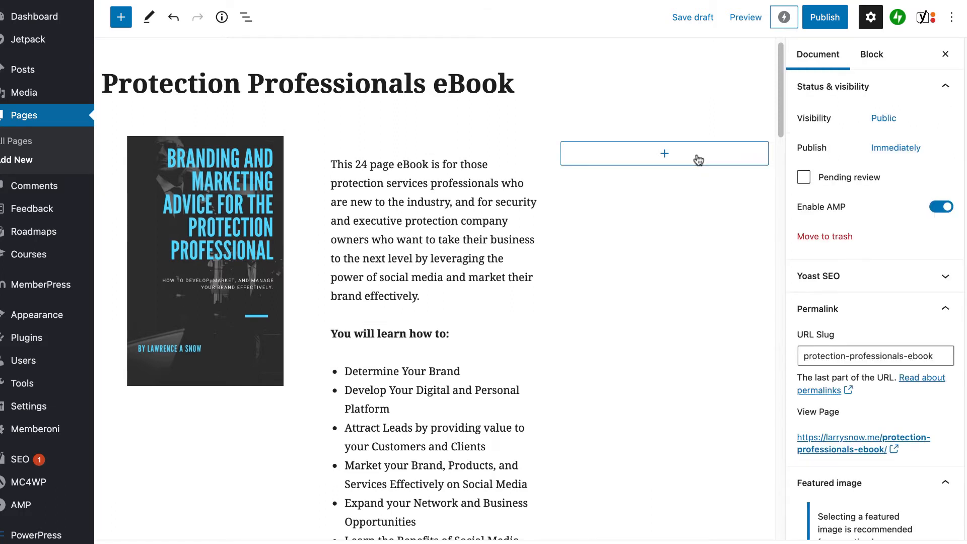
mouse_move(665, 153)
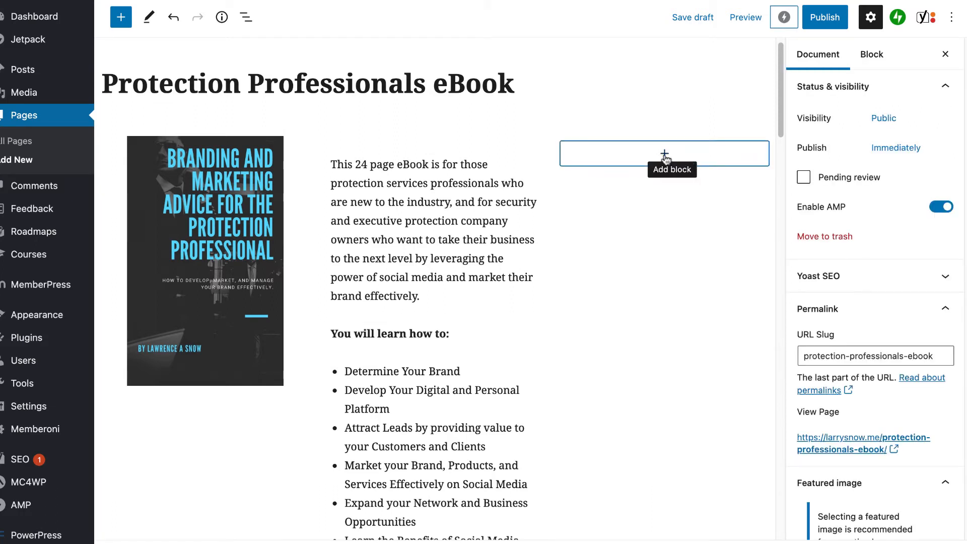
left_click(664, 153)
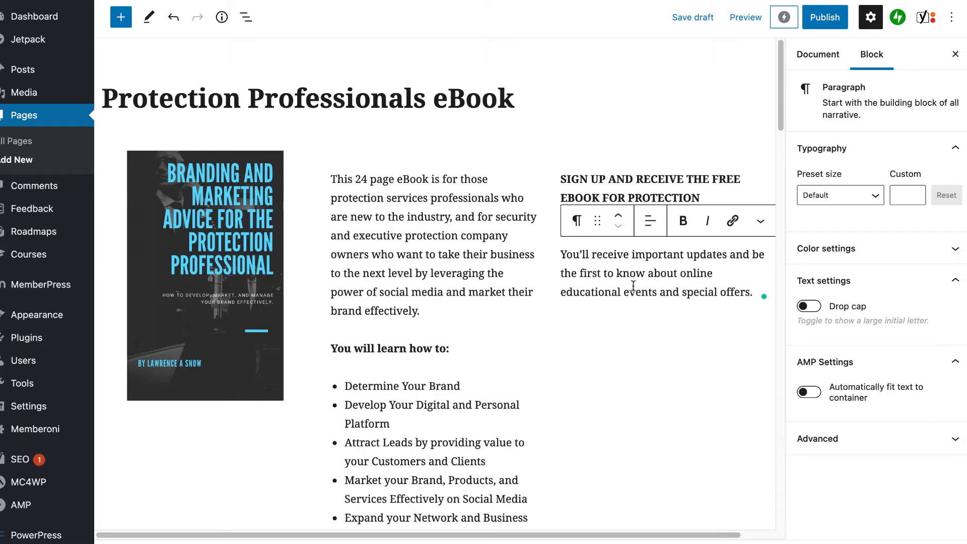
mouse_move(686, 416)
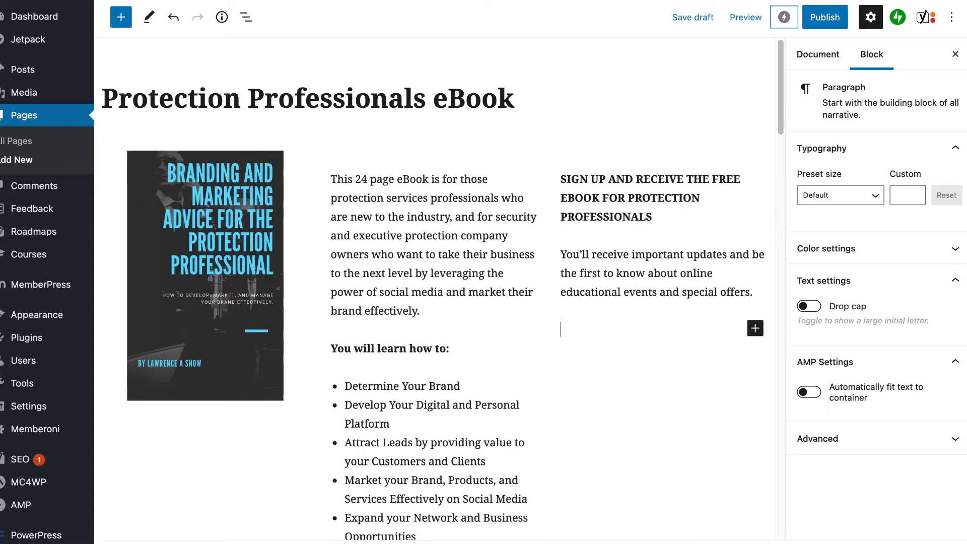
left_click(755, 328)
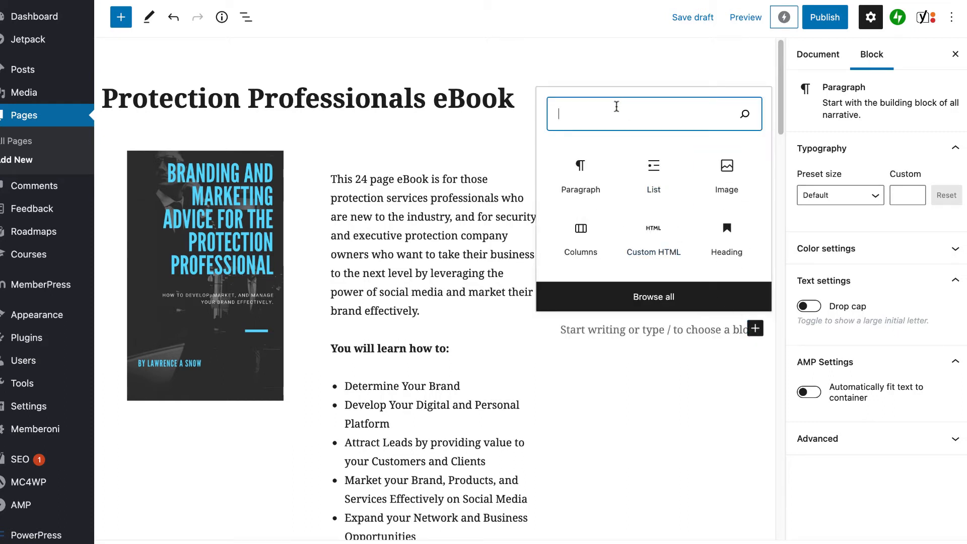
type("short")
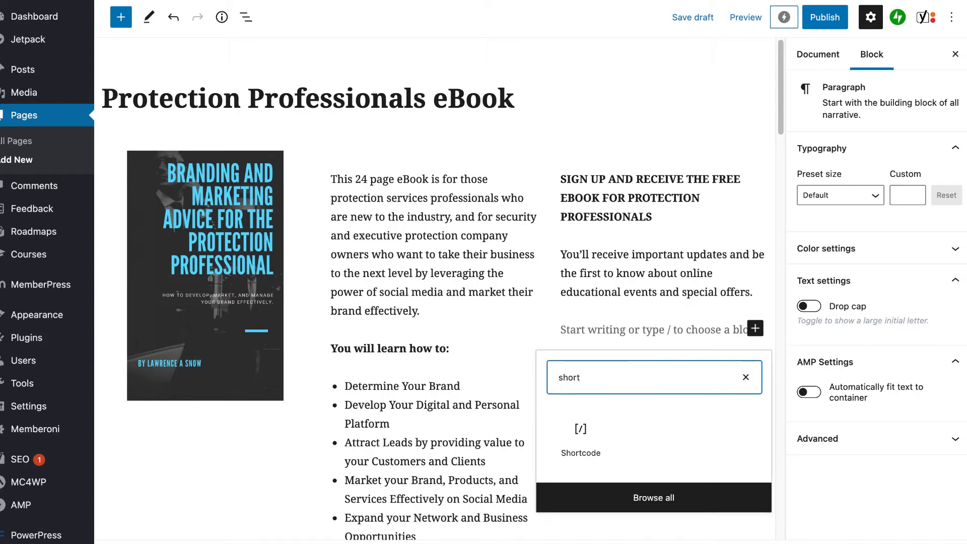
left_click(580, 438)
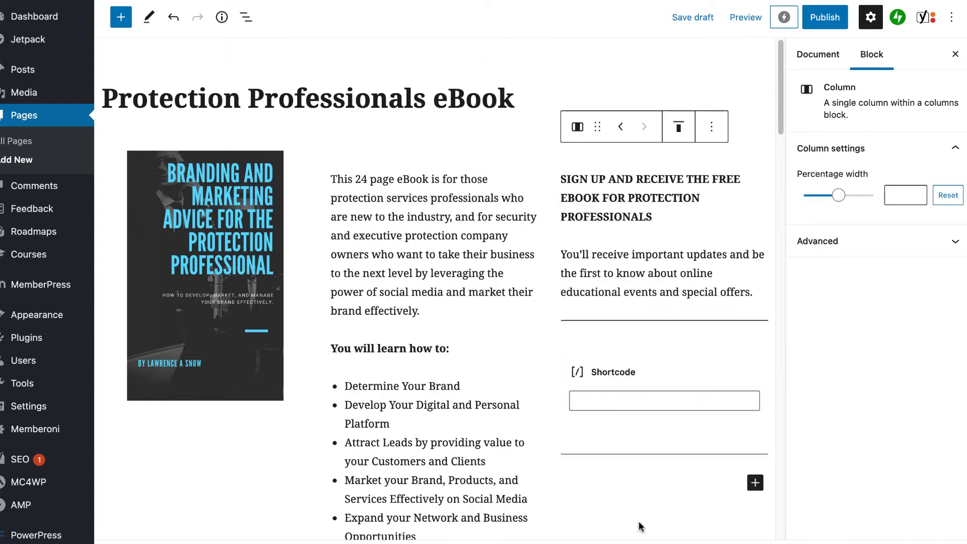
mouse_move(550, 484)
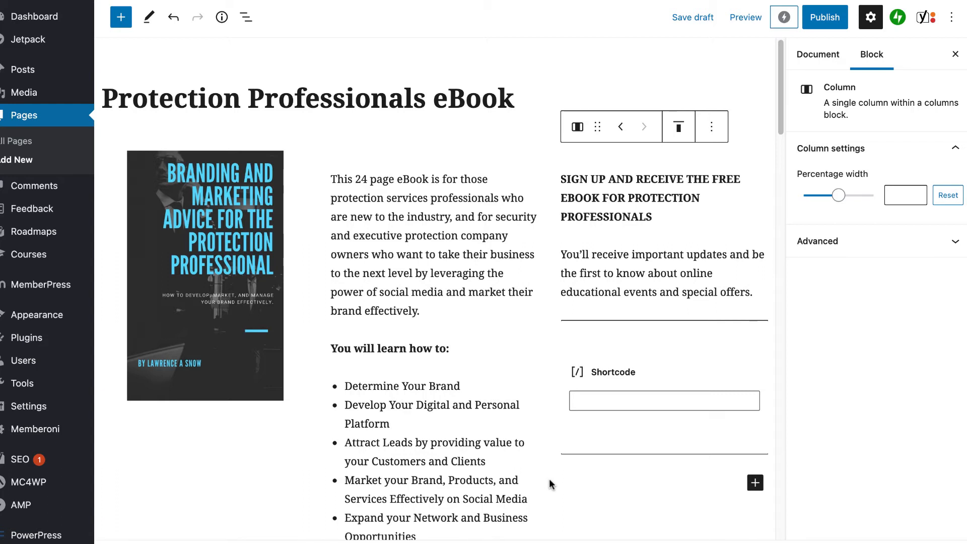
mouse_move(468, 398)
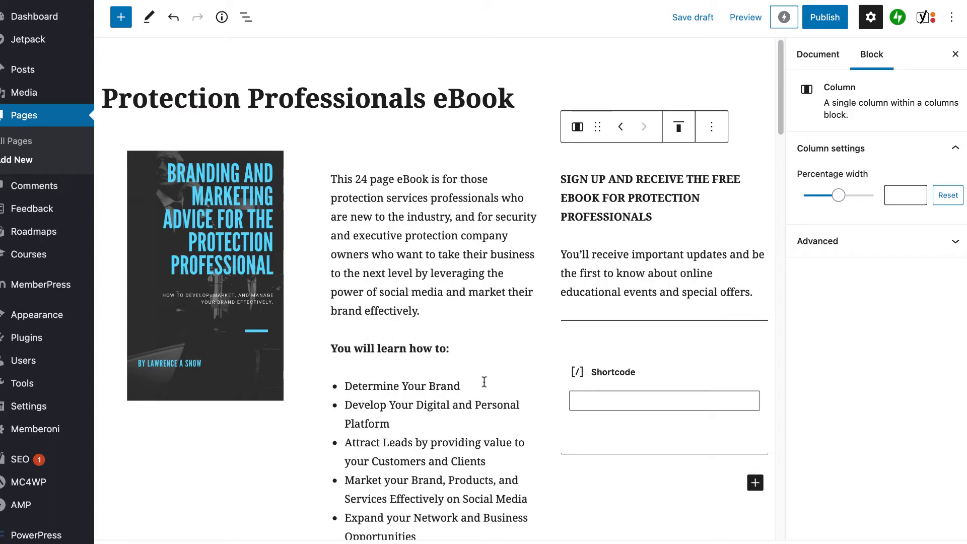
mouse_move(483, 319)
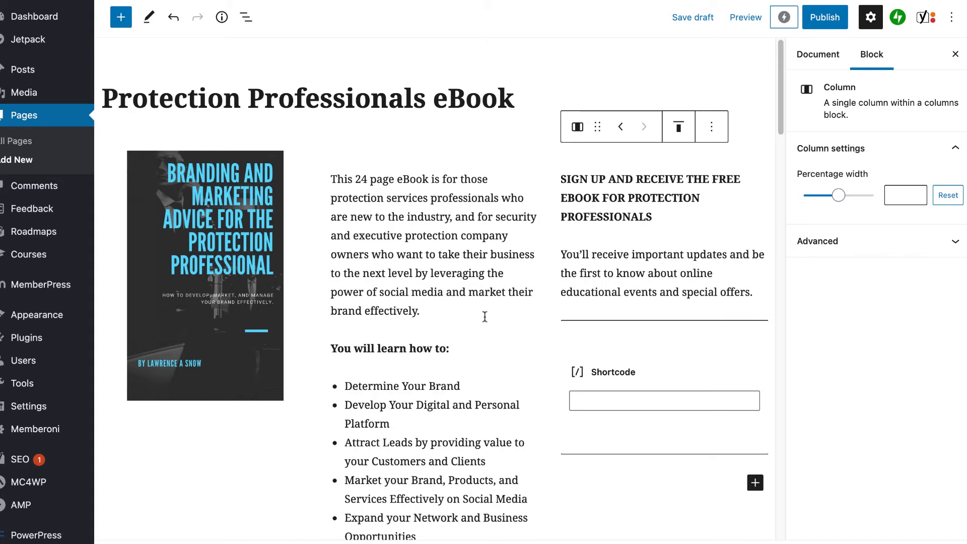
mouse_move(487, 342)
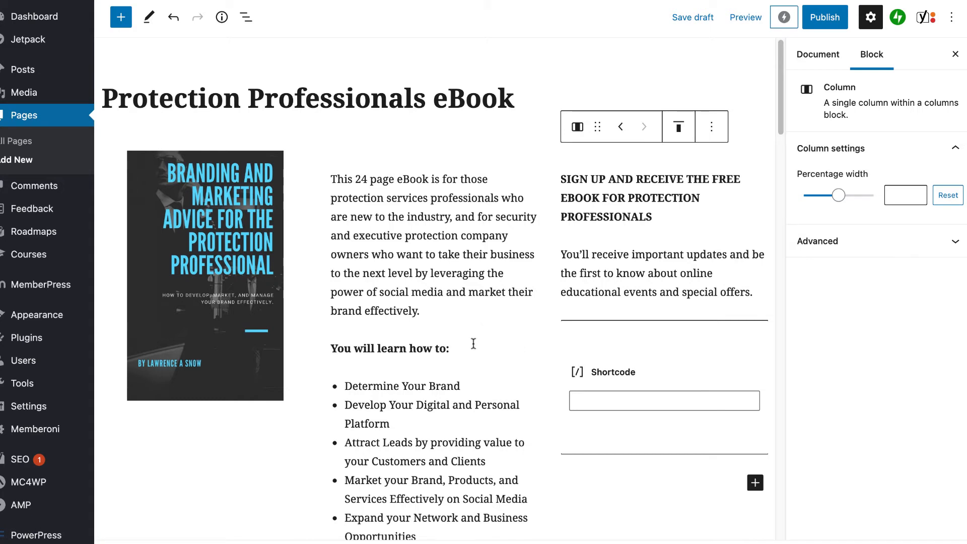
mouse_move(441, 338)
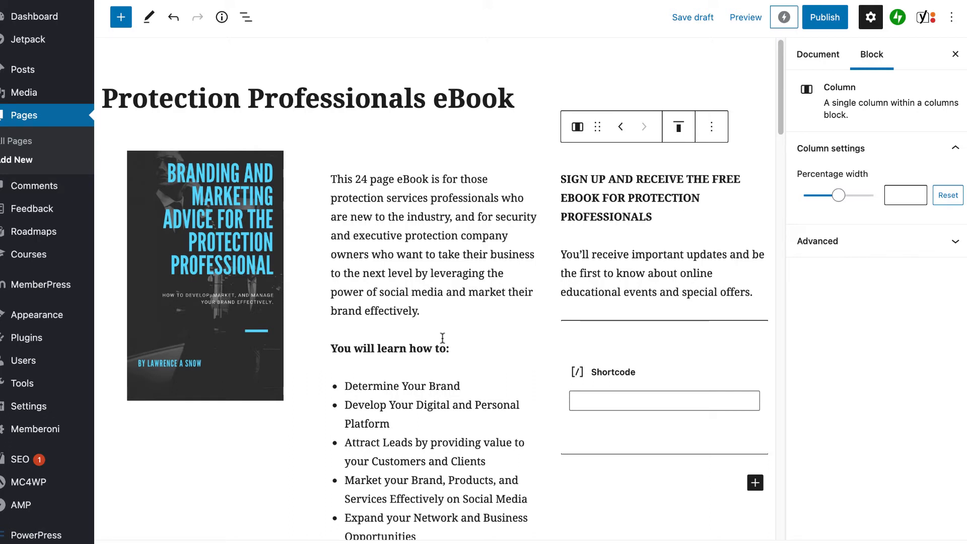
- Open the MC4WP Form admin page in a new tab from the sidebar
scroll("down", 3)
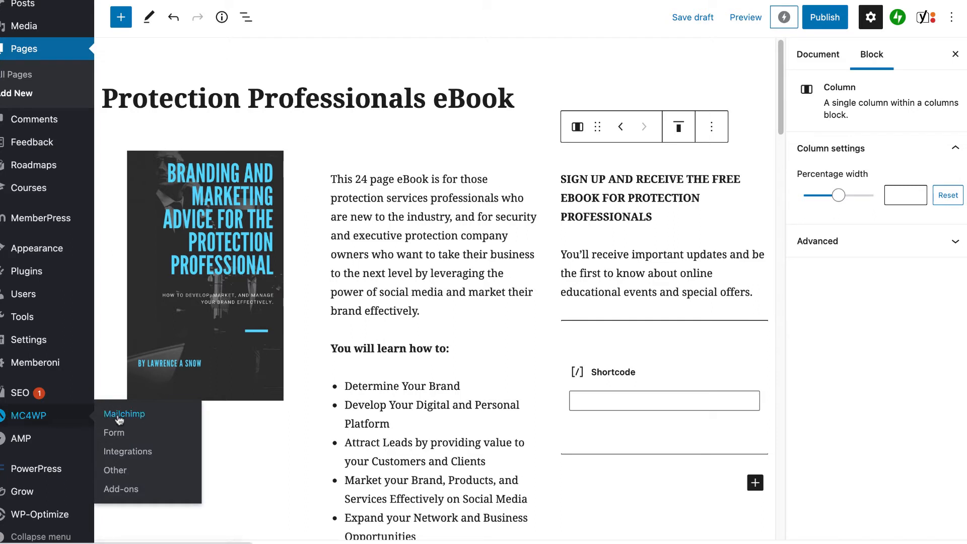
right_click(124, 413)
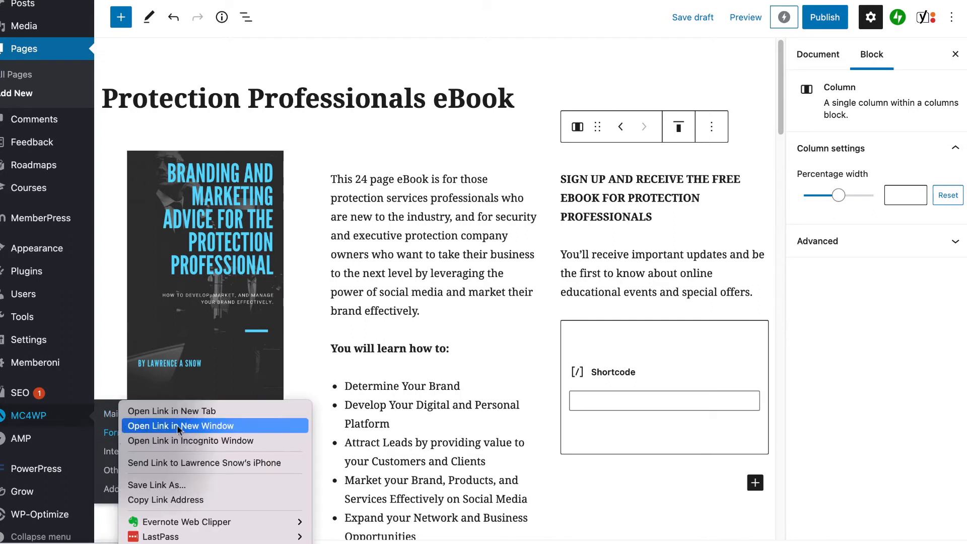
mouse_move(196, 412)
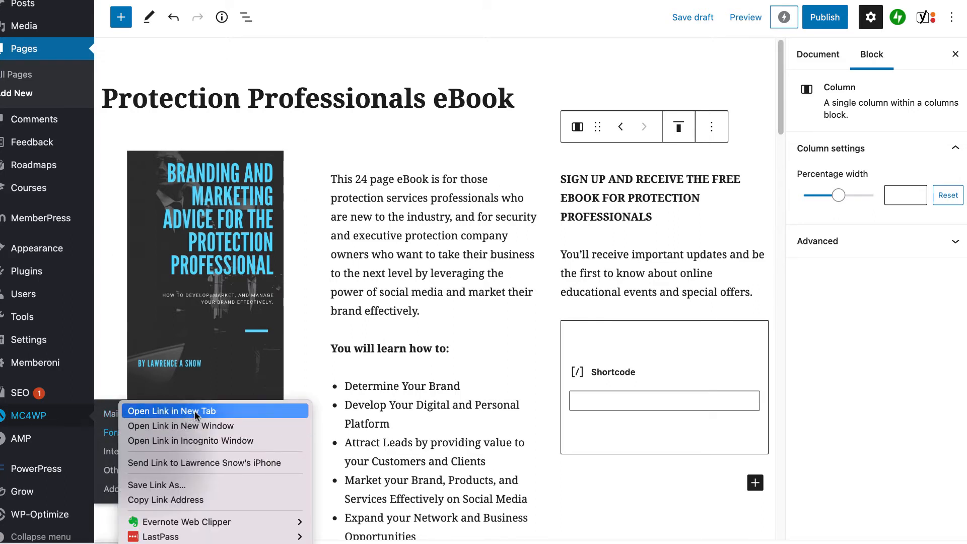
left_click(172, 411)
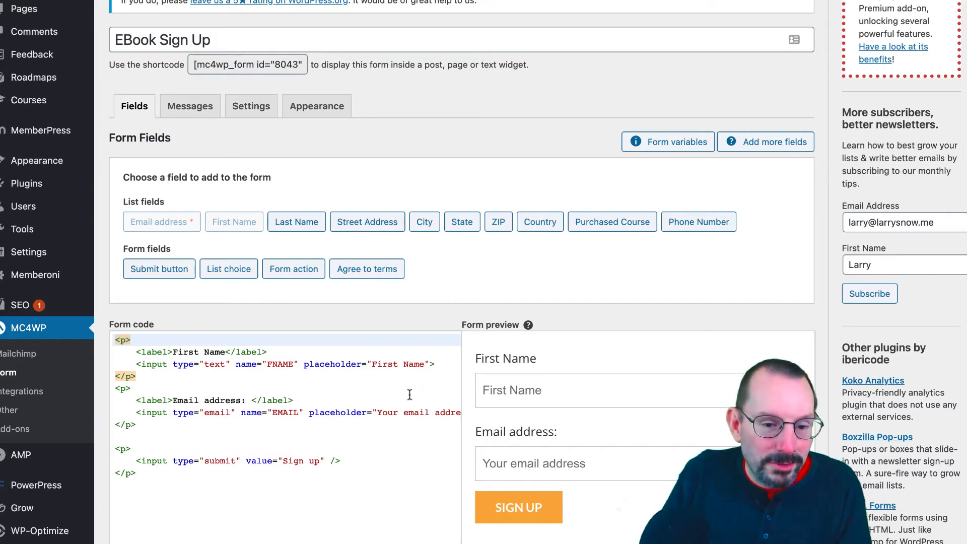
- Show the Messages tab of the EBook Sign Up form
left_click(190, 105)
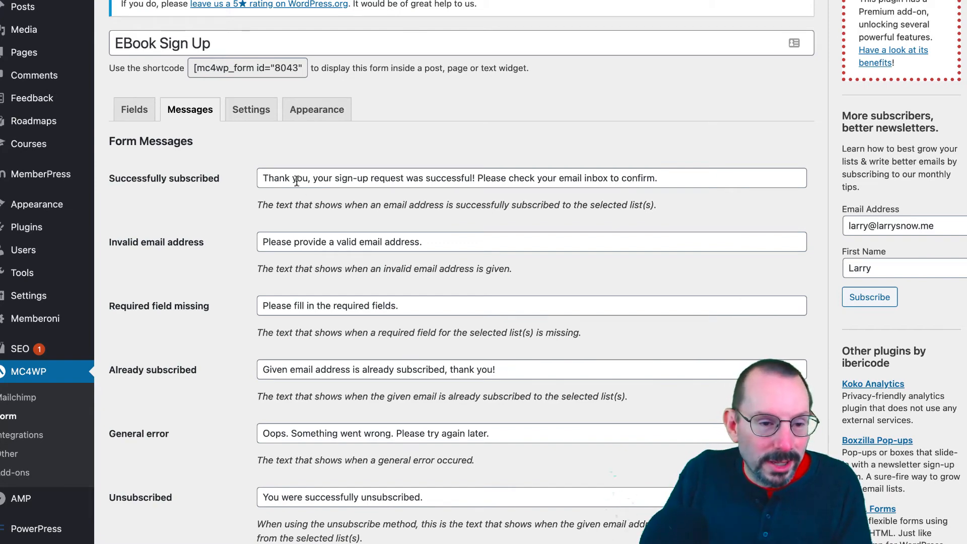
- Review the EBook Sign Up form's settings: single list, no double opt-in, ebook subscriber tag and thank-you redirect
left_click(251, 110)
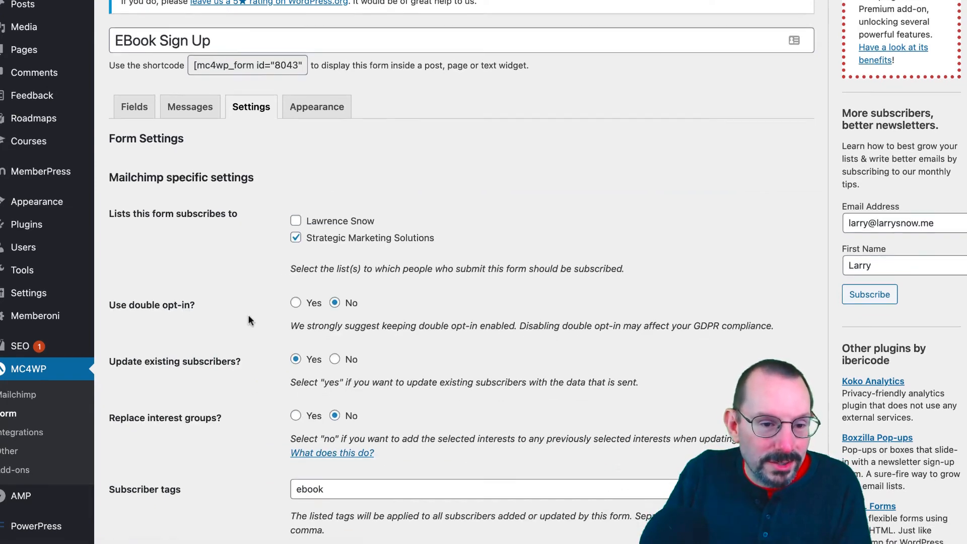
scroll("down", 3)
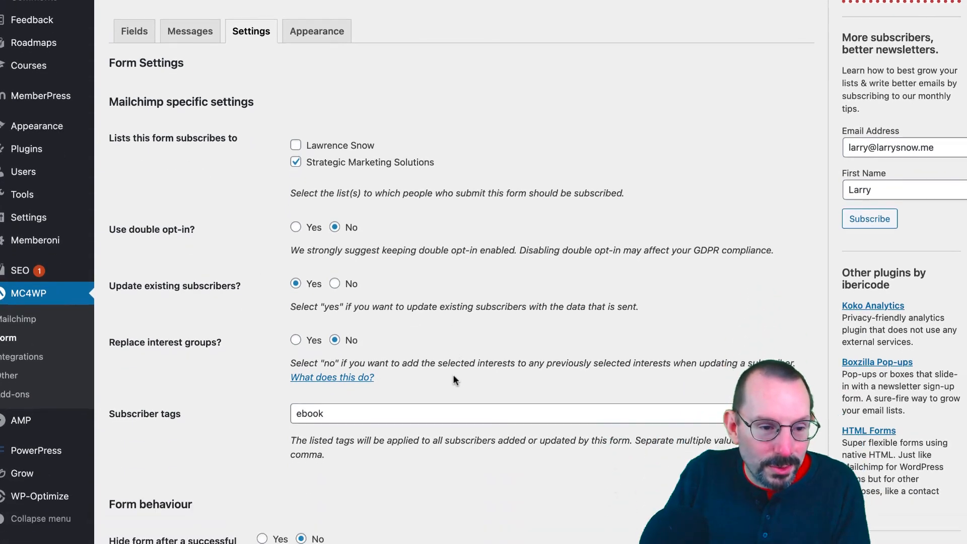
scroll("down", 3)
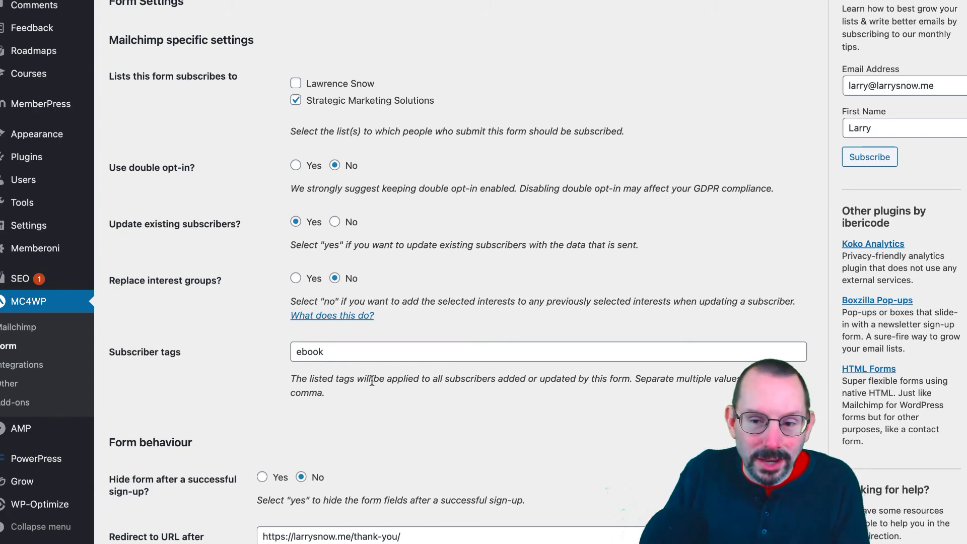
scroll("up", 3)
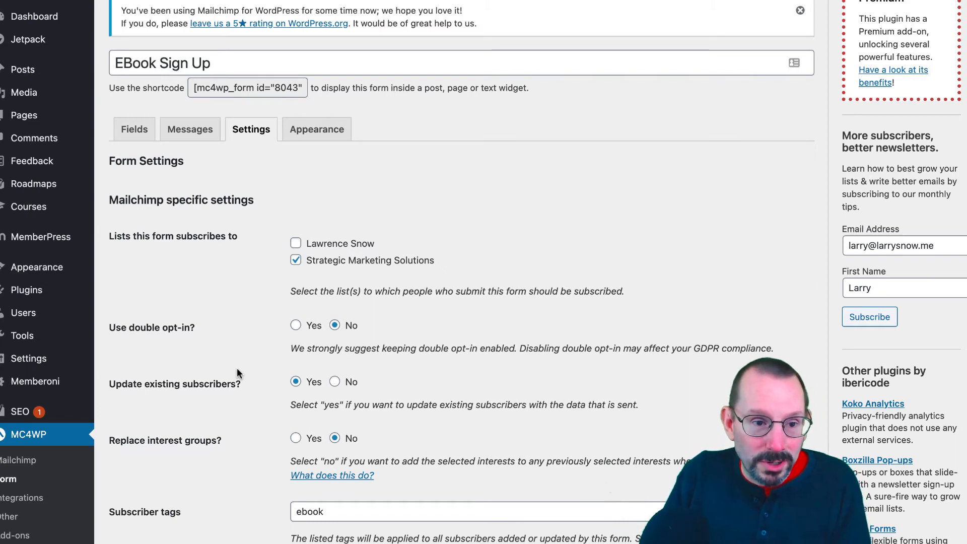
mouse_move(354, 373)
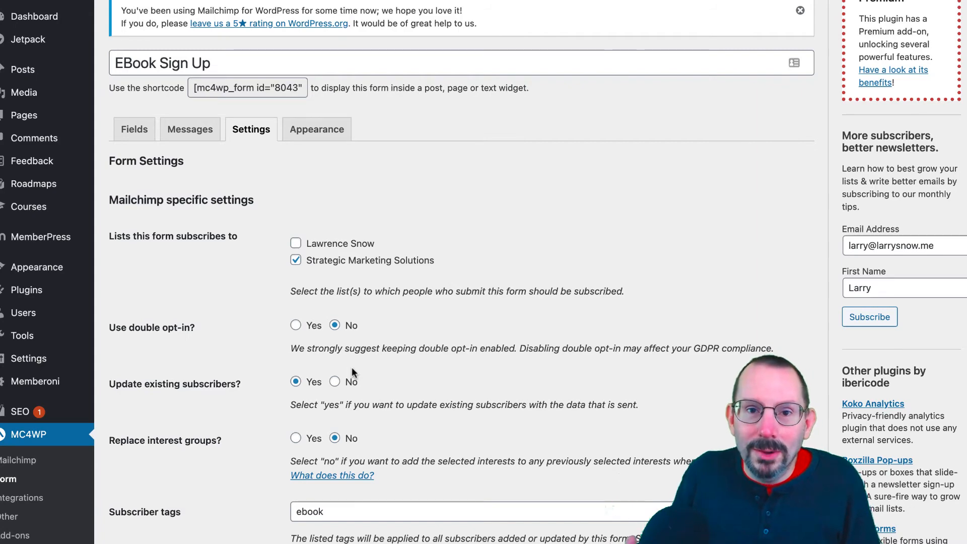
scroll("down", 3)
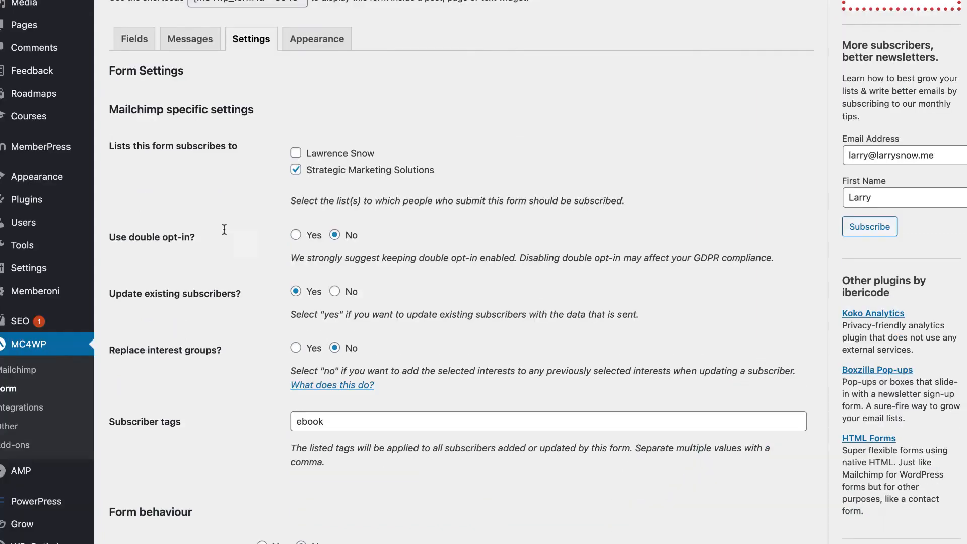
scroll("down", 3)
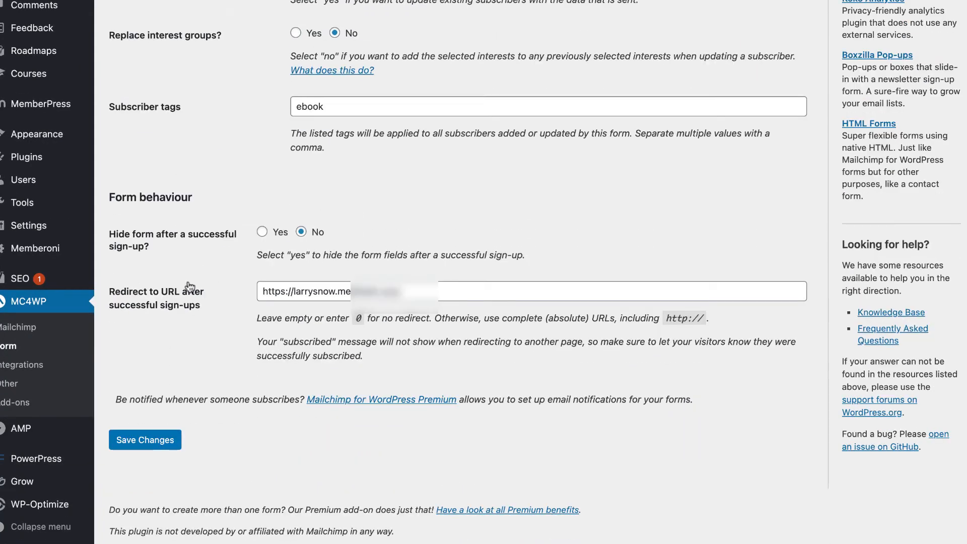
mouse_move(204, 307)
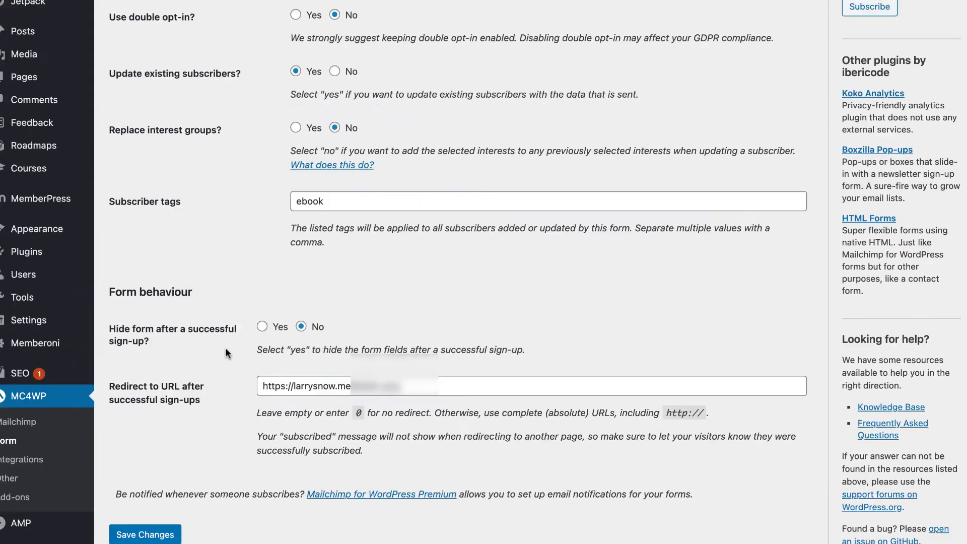
scroll("up", 3)
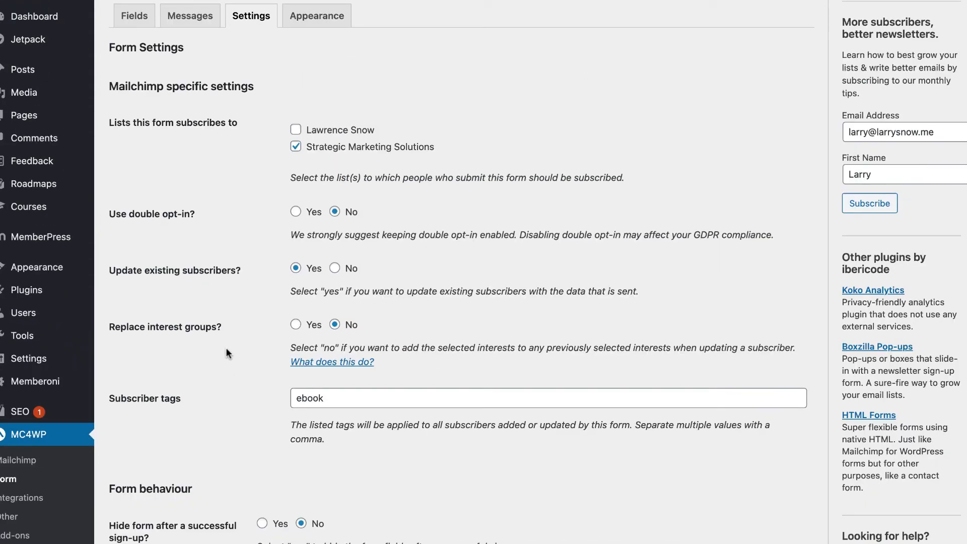
mouse_move(371, 137)
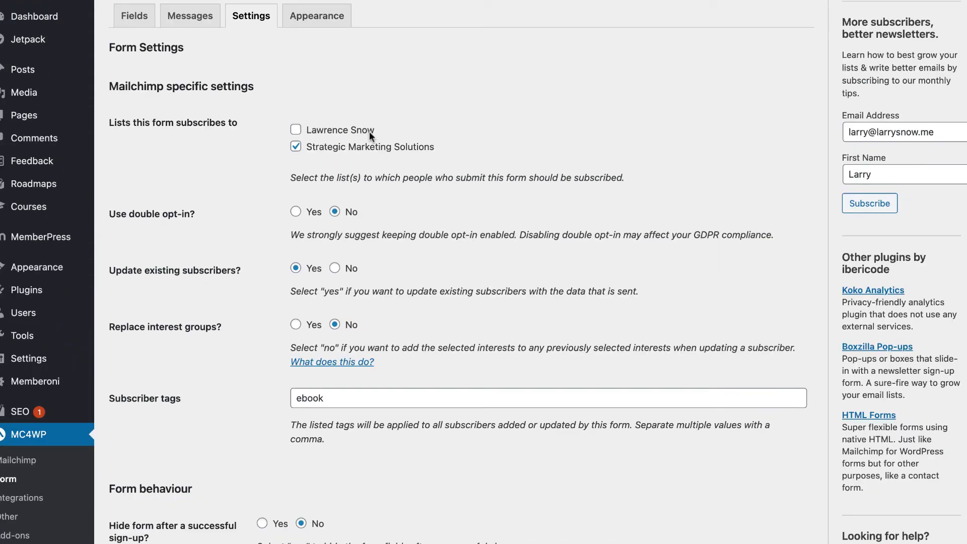
- Fill the empty shortcode block with [mc4wp_form id="8043"] for the sign-up form
scroll("up", 3)
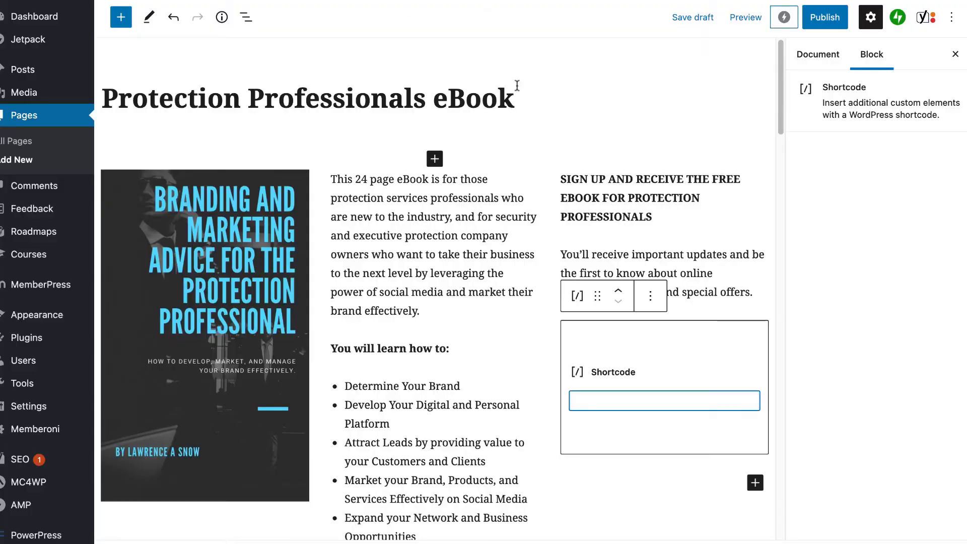
mouse_move(646, 405)
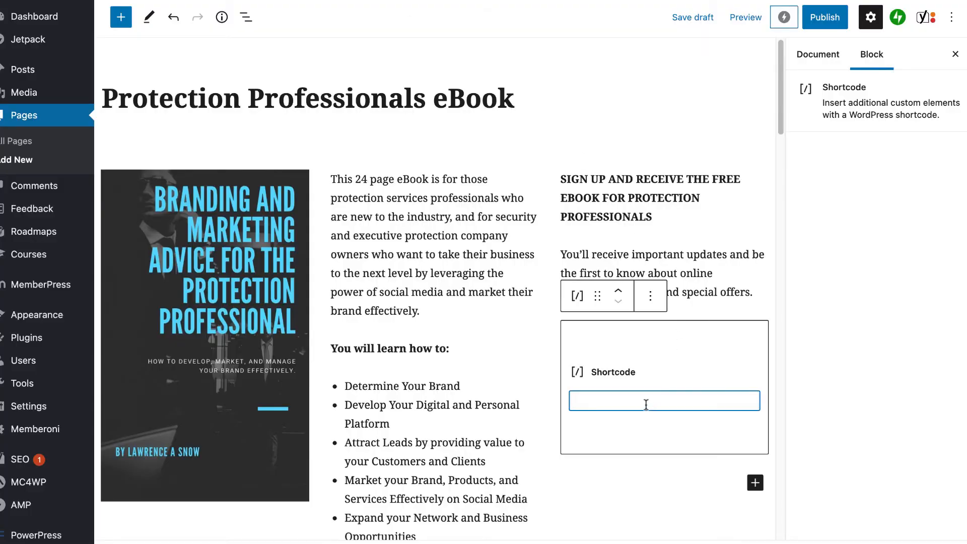
type("[mc4wp_form id=\"8043\"]")
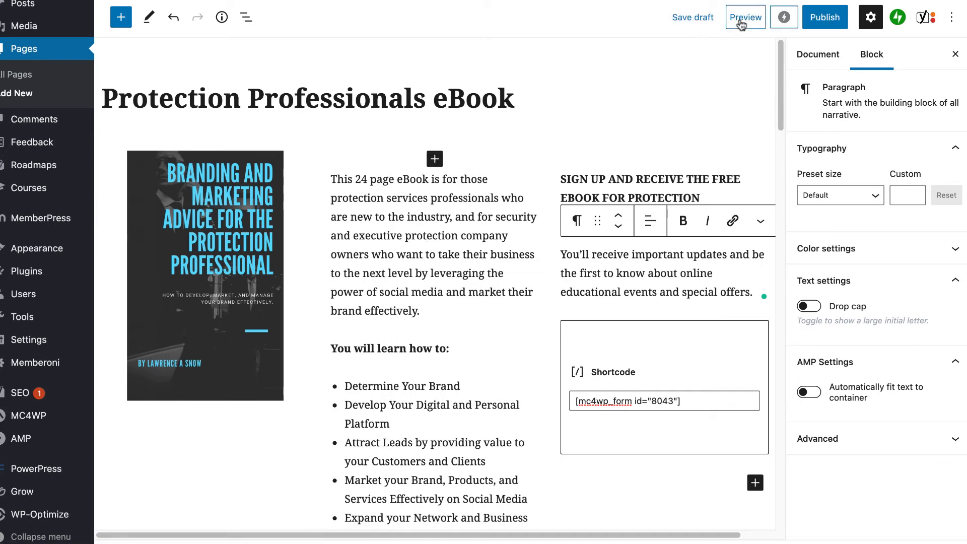
- Preview the landing page in a new tab, checking the sign-up form beside the bullet list
left_click(745, 16)
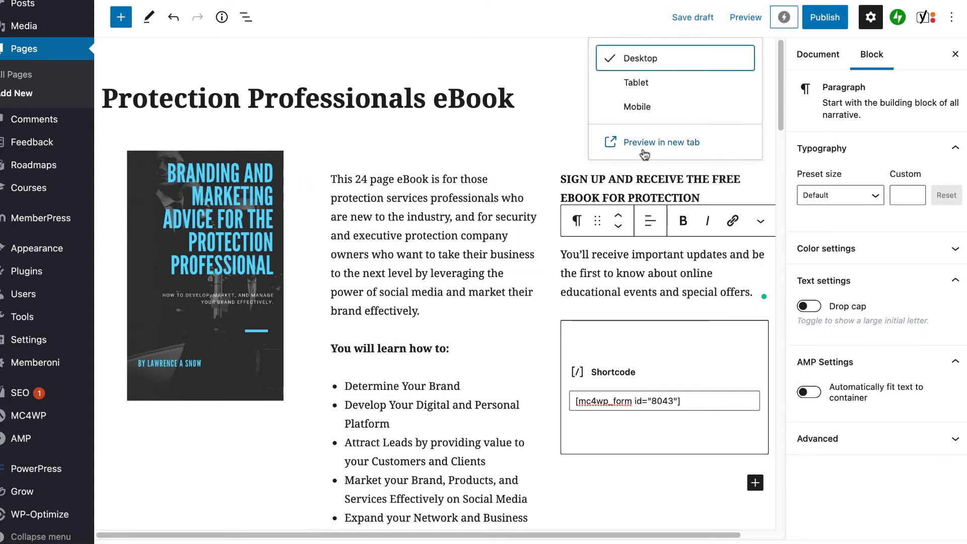
left_click(660, 143)
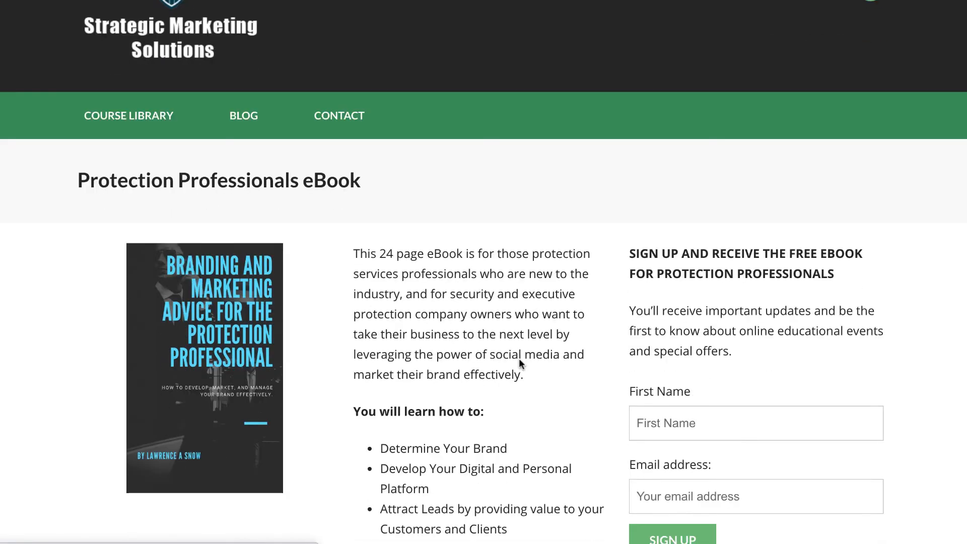
scroll("down", 3)
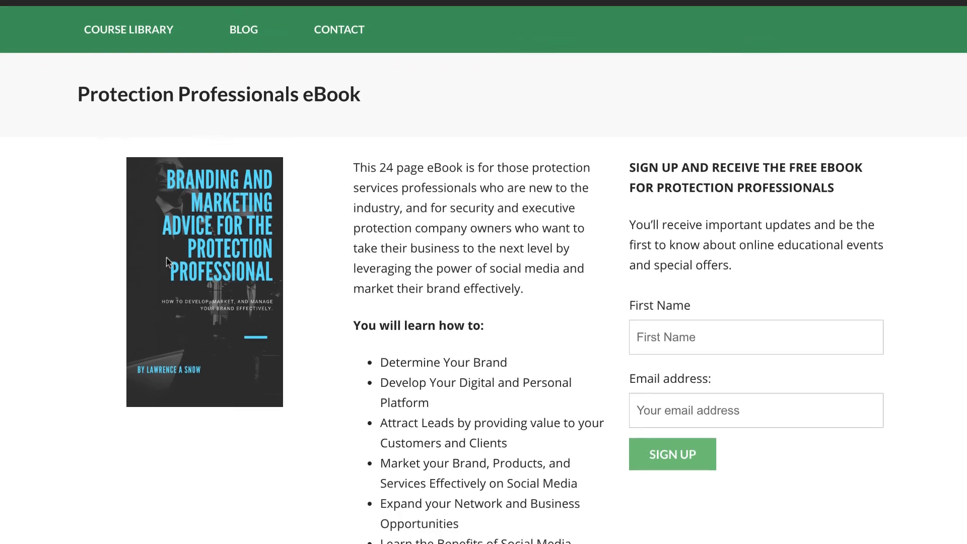
mouse_move(490, 210)
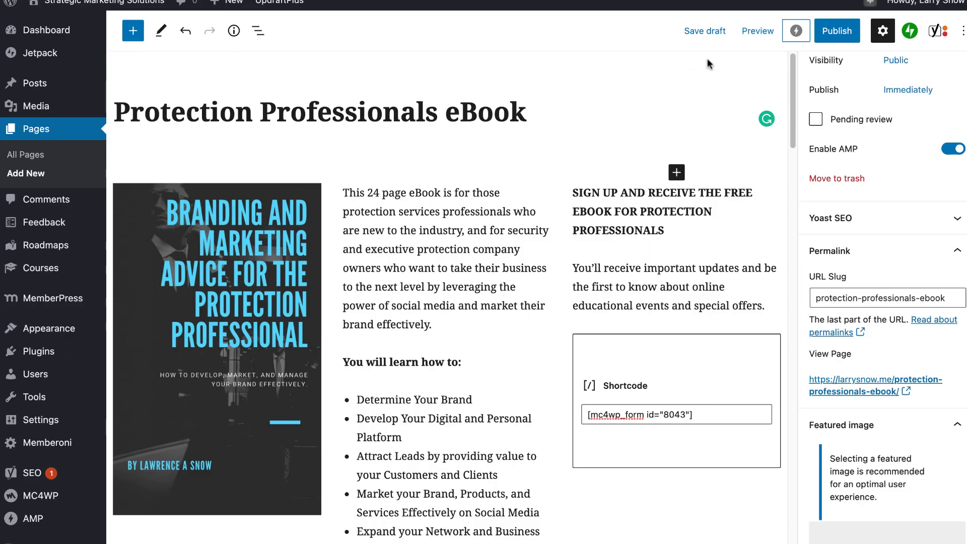
left_click(705, 30)
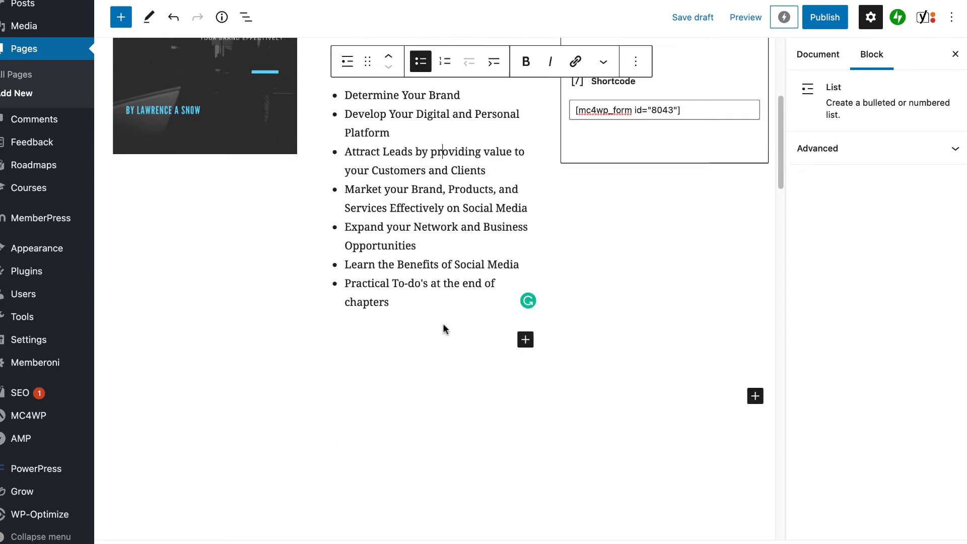
scroll("down", 3)
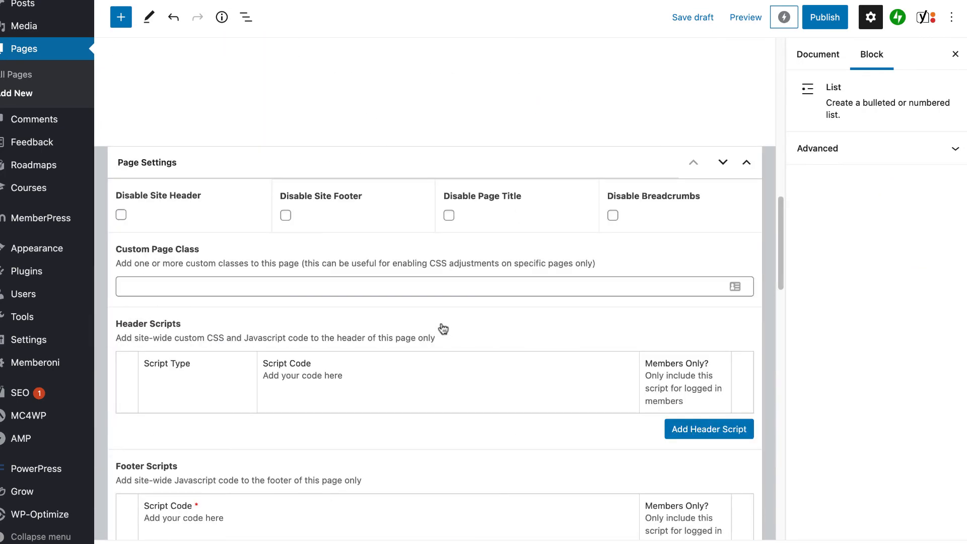
scroll("down", 3)
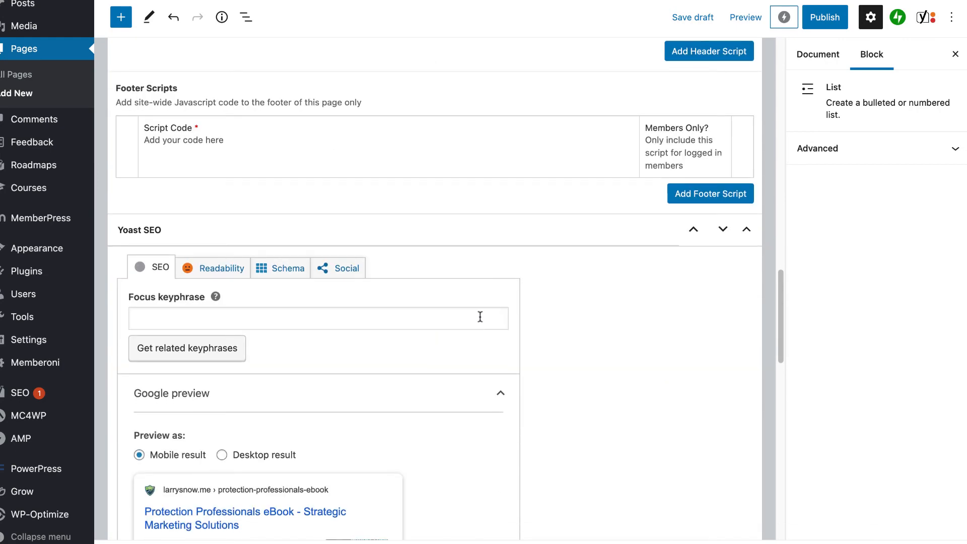
scroll("down", 3)
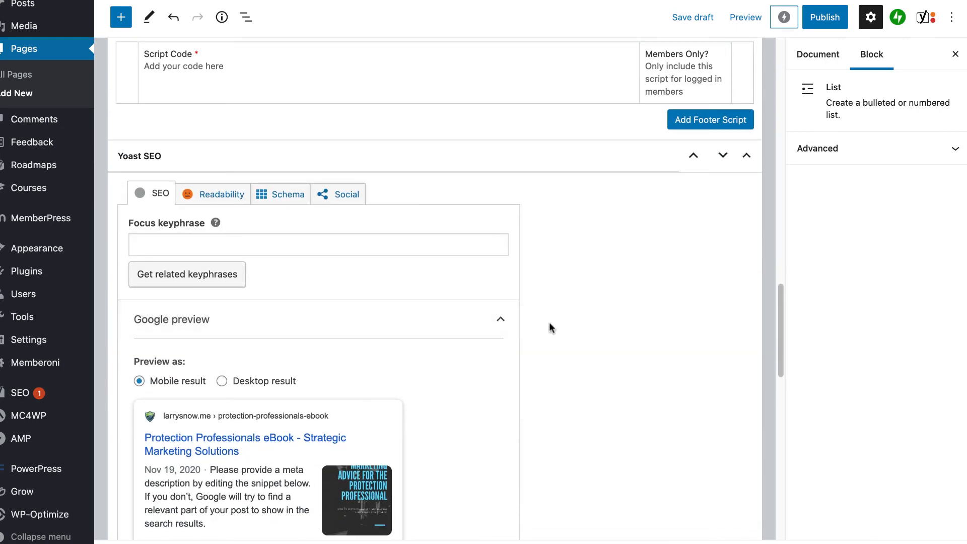
scroll("down", 3)
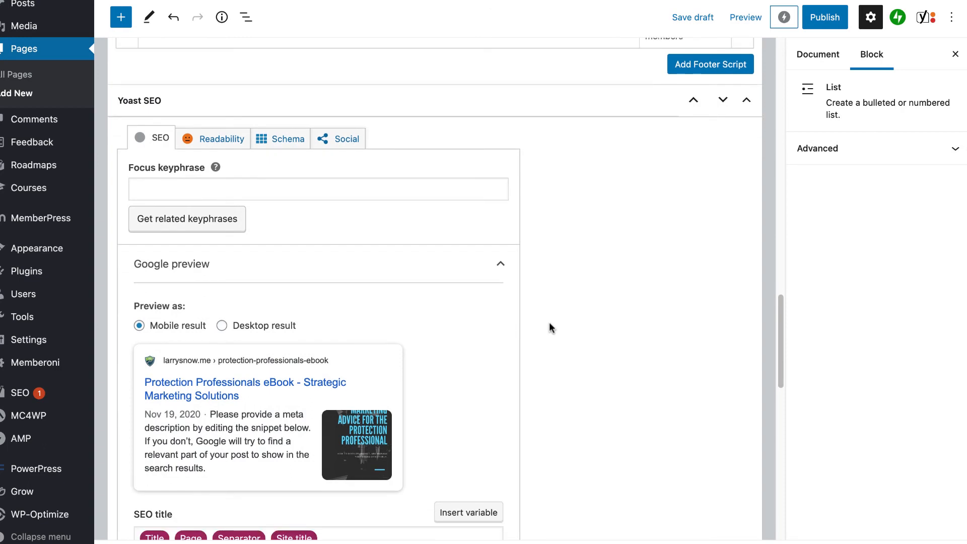
mouse_move(565, 325)
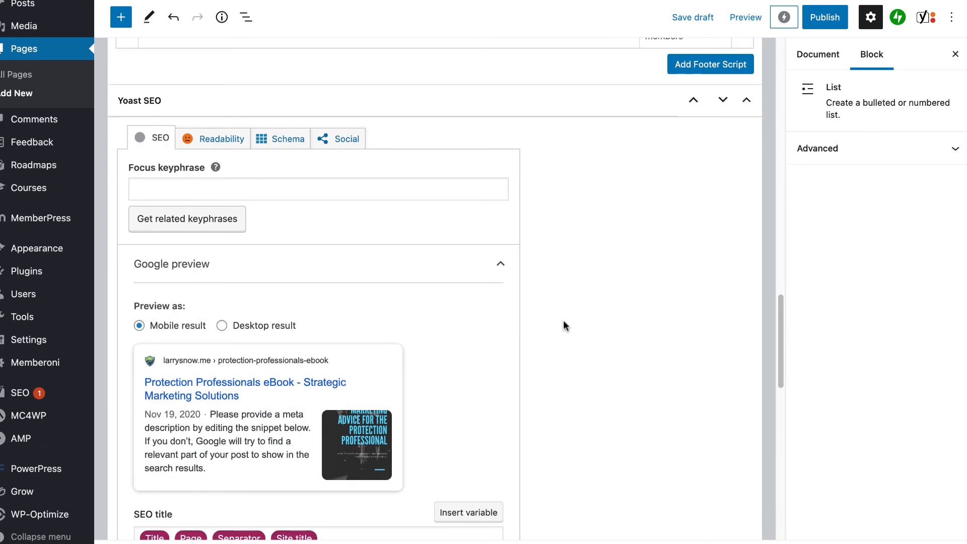
scroll("down", 3)
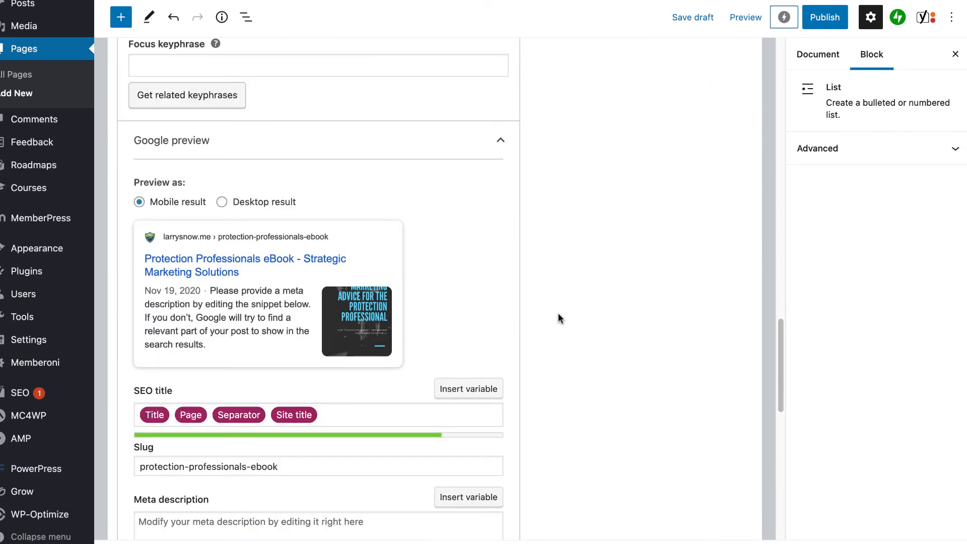
scroll("down", 3)
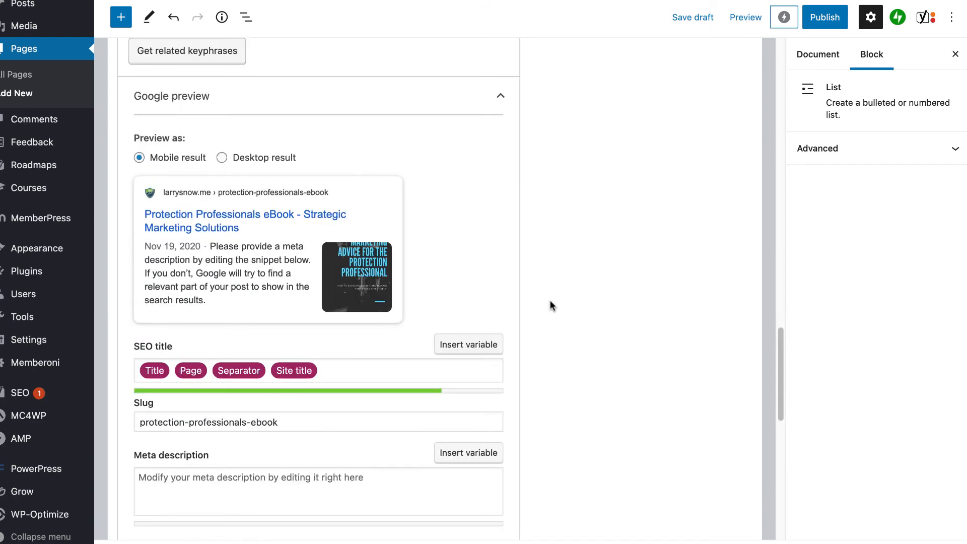
scroll("down", 3)
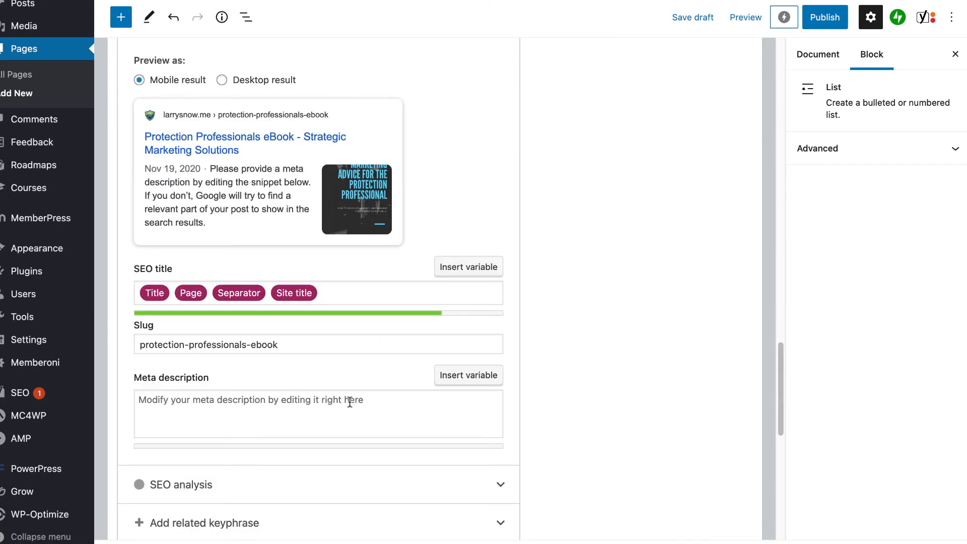
scroll("up", 3)
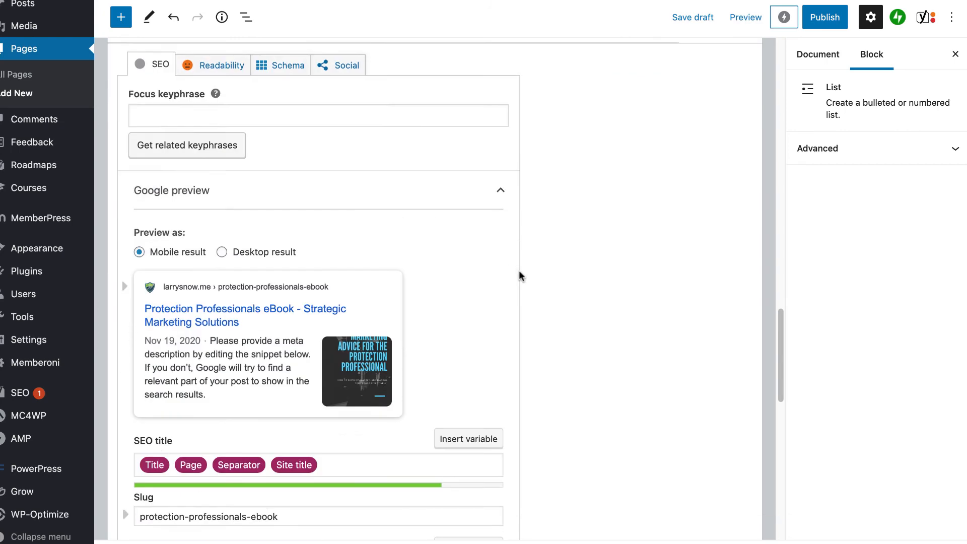
scroll("down", 3)
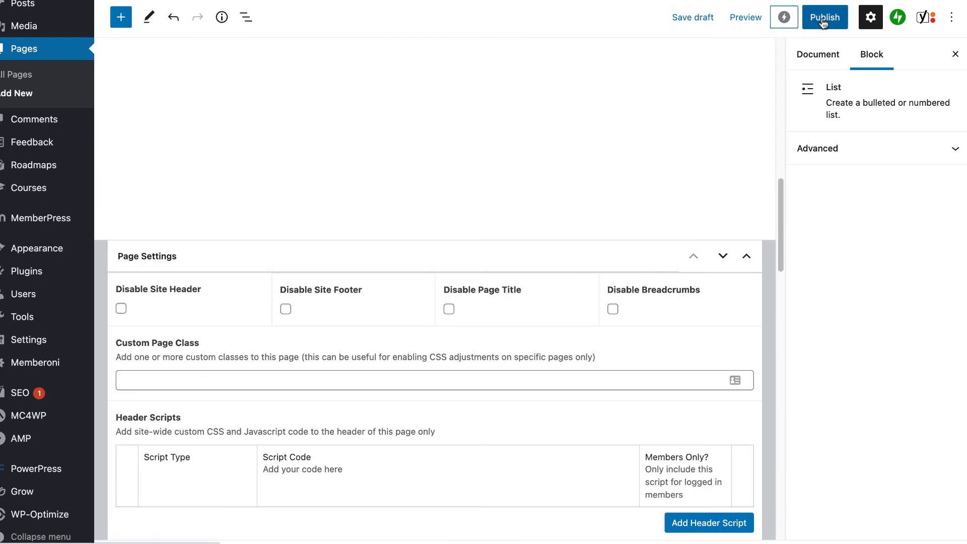
- Publish the Protection Professionals eBook page and view it live in an incognito window
left_click(825, 17)
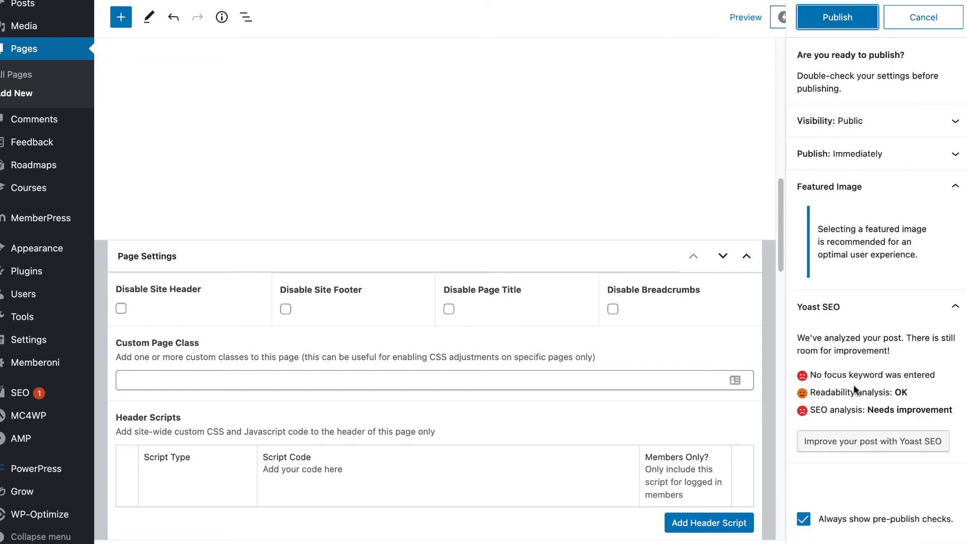
mouse_move(923, 405)
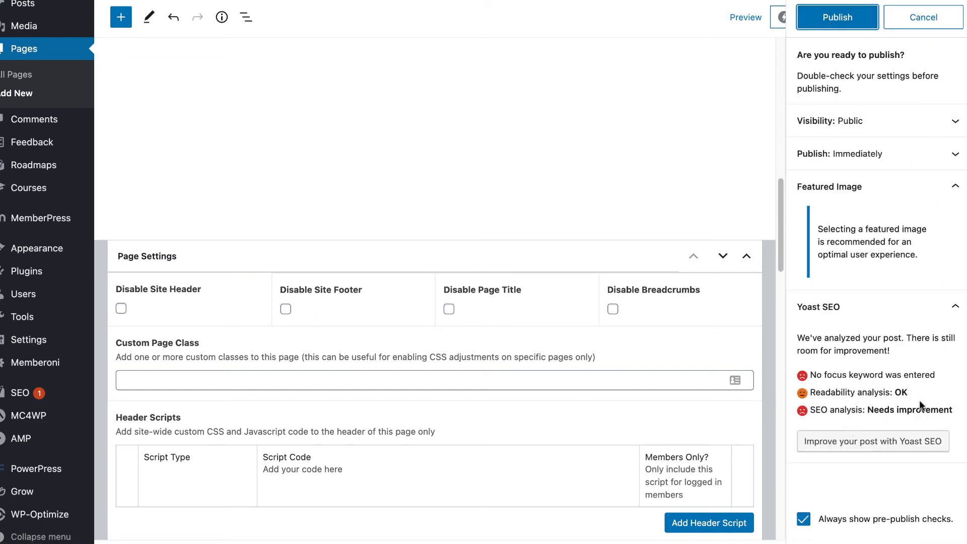
mouse_move(897, 382)
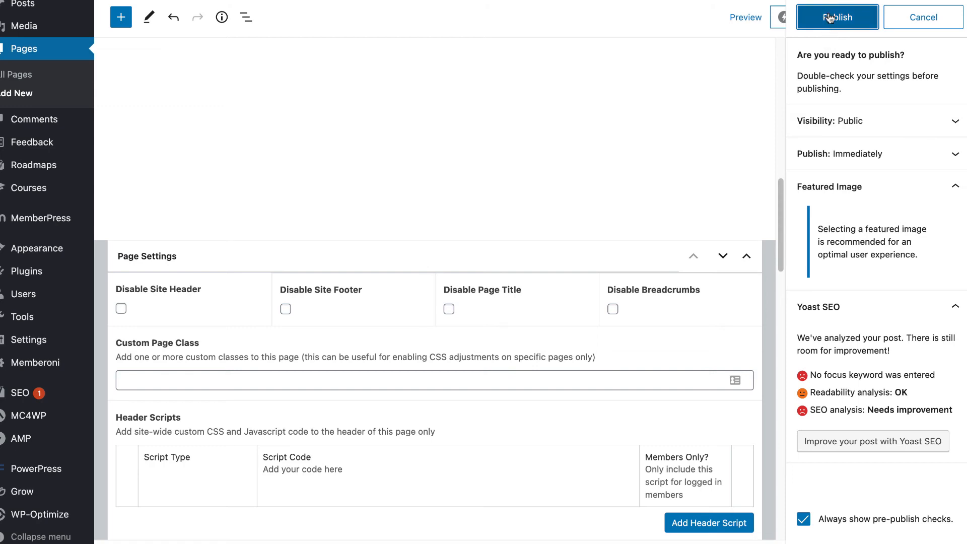
left_click(837, 16)
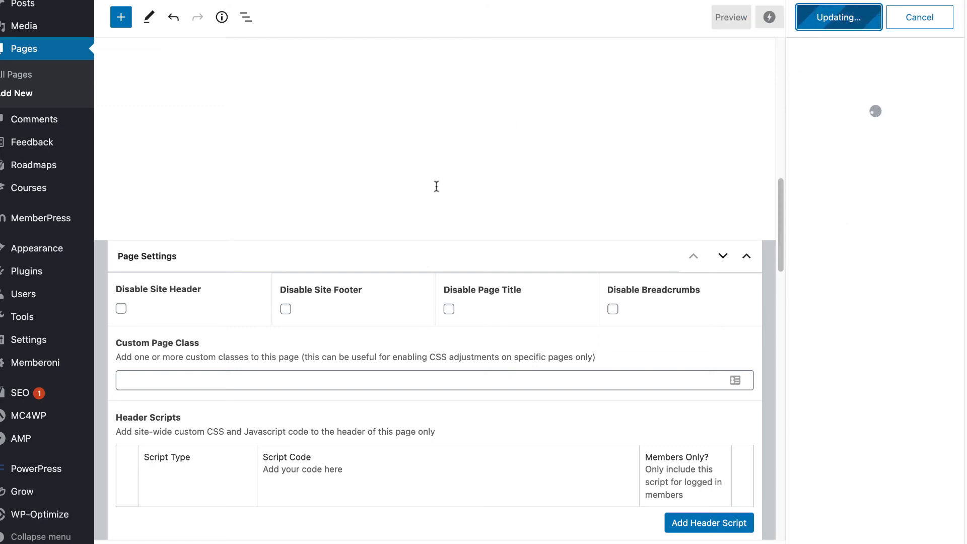
left_click(838, 16)
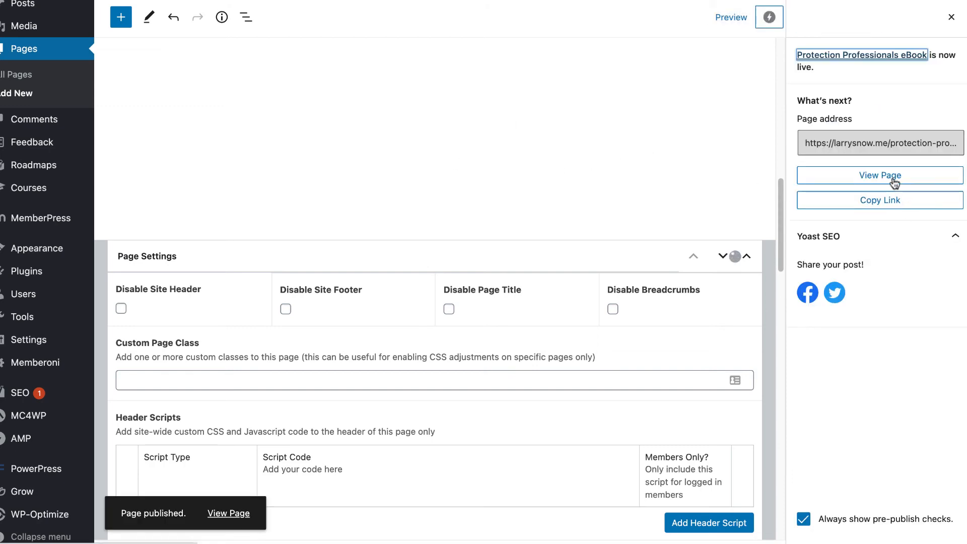
right_click(880, 175)
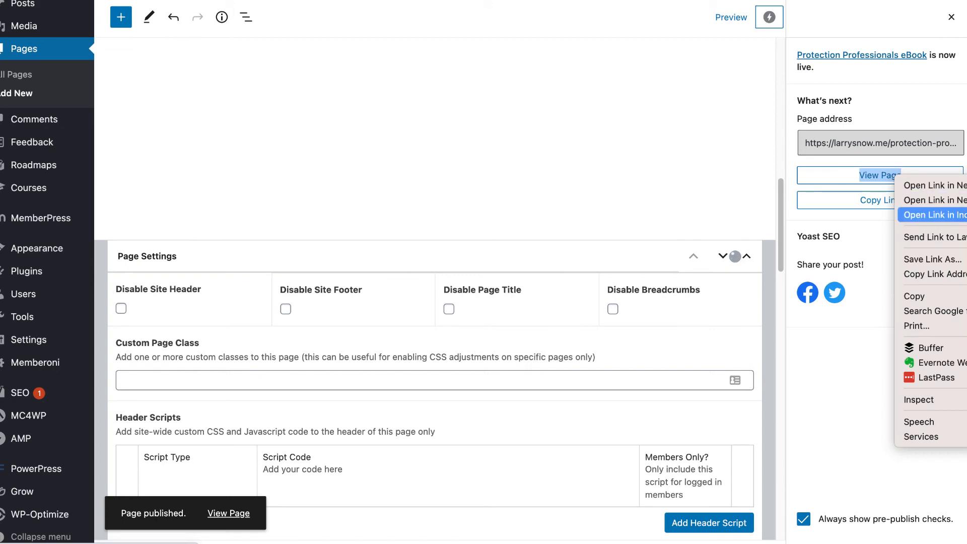
left_click(933, 215)
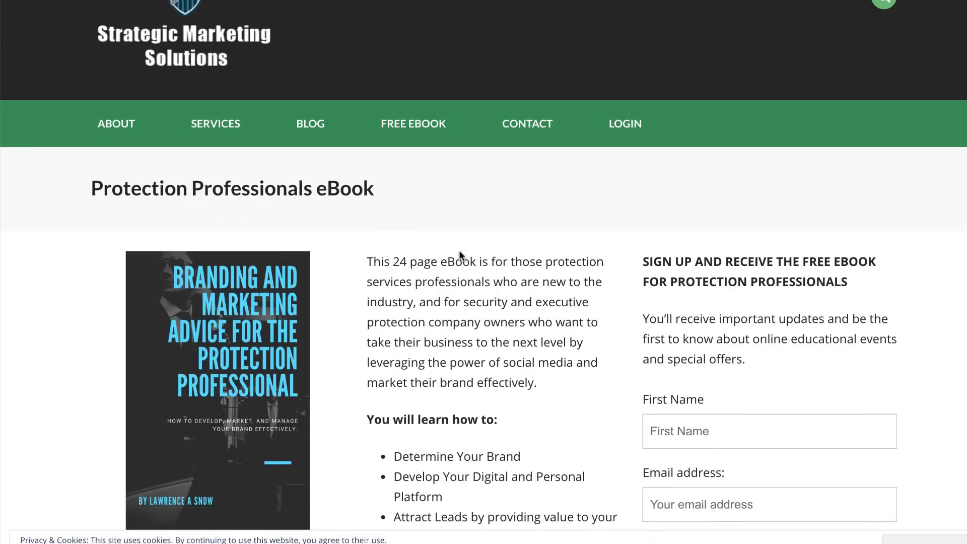
scroll("down", 3)
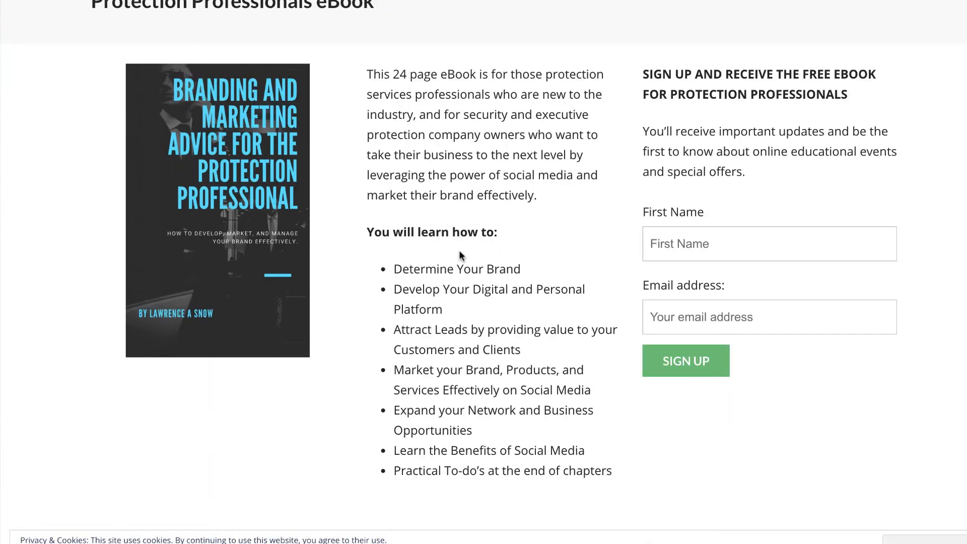
left_click(769, 243)
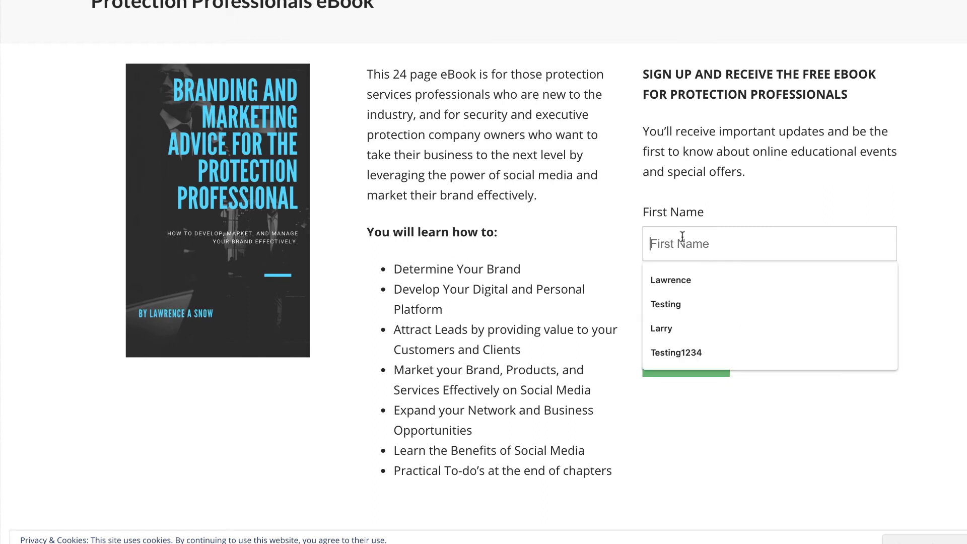
left_click(676, 352)
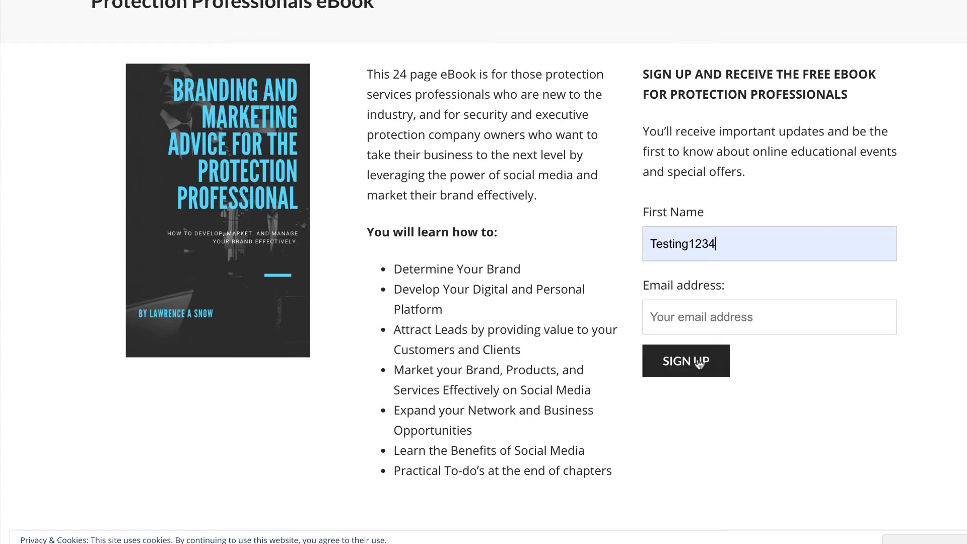
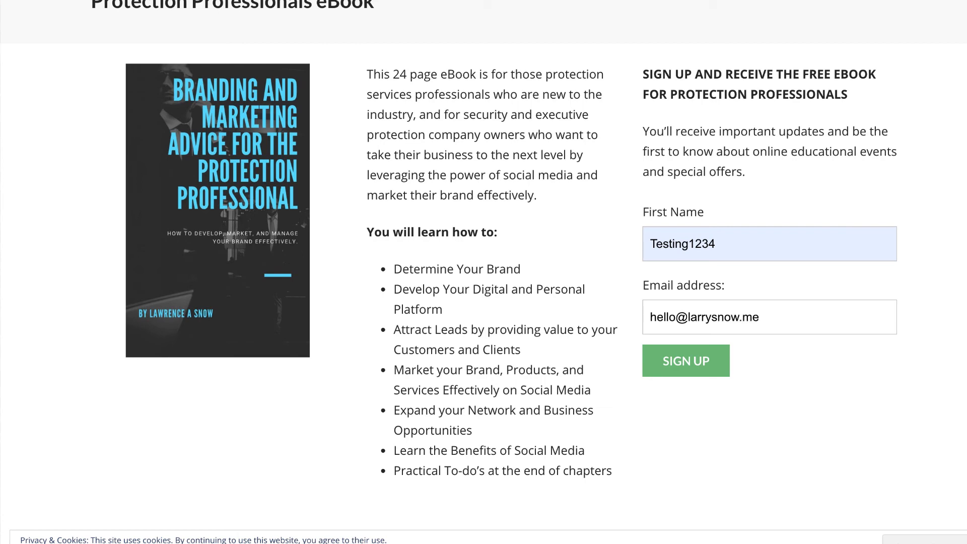
mouse_move(533, 281)
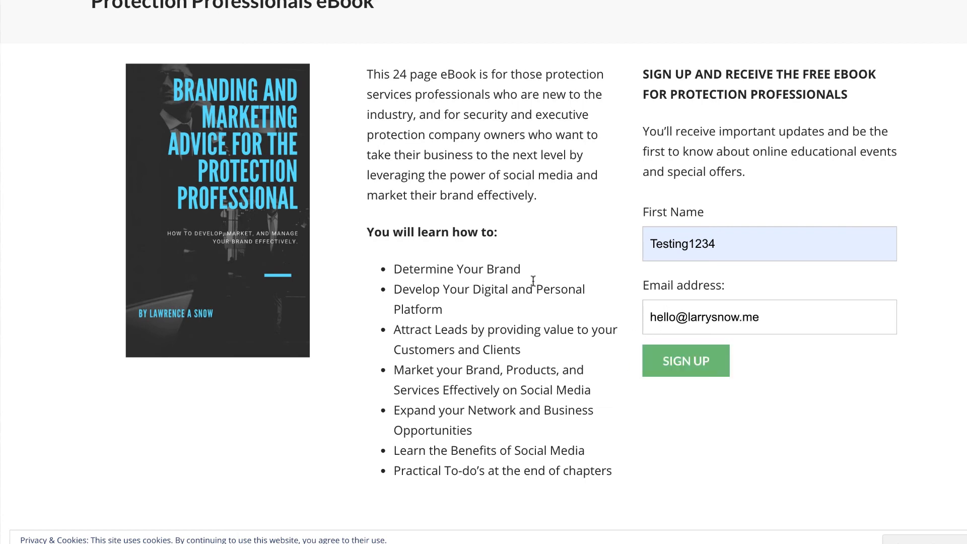
left_click(684, 360)
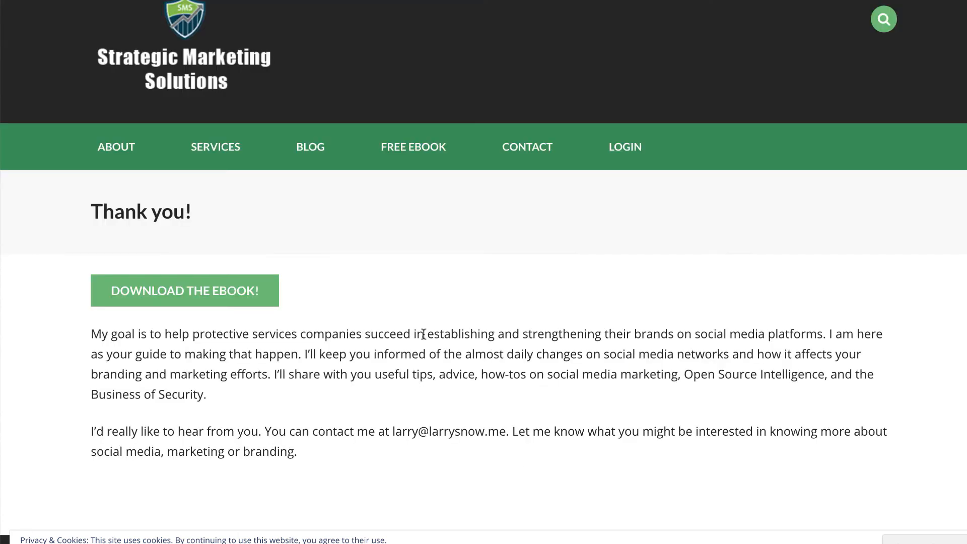
- Confirm the DOWNLOAD THE EBOOK! link works on the thank-you page, then return to the landing page
scroll("up", 3)
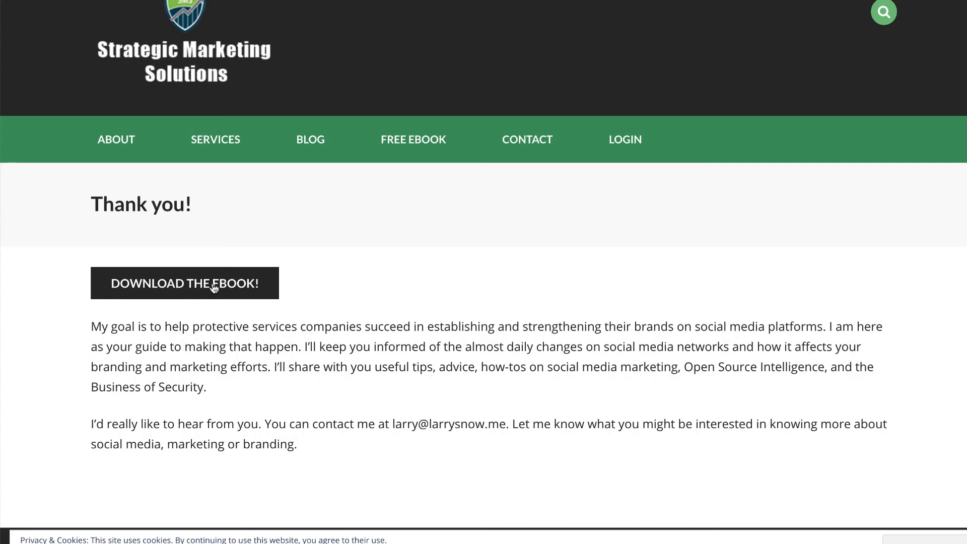
left_click(184, 283)
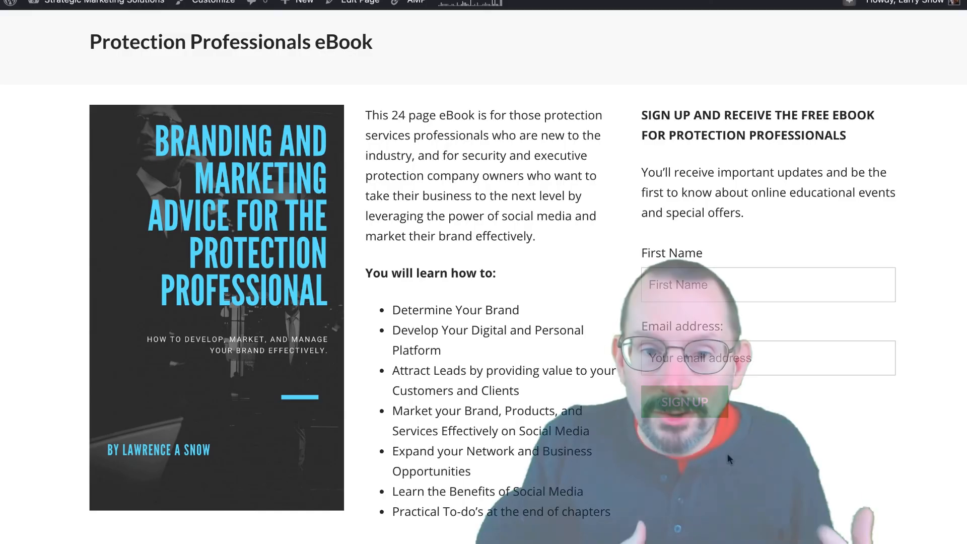